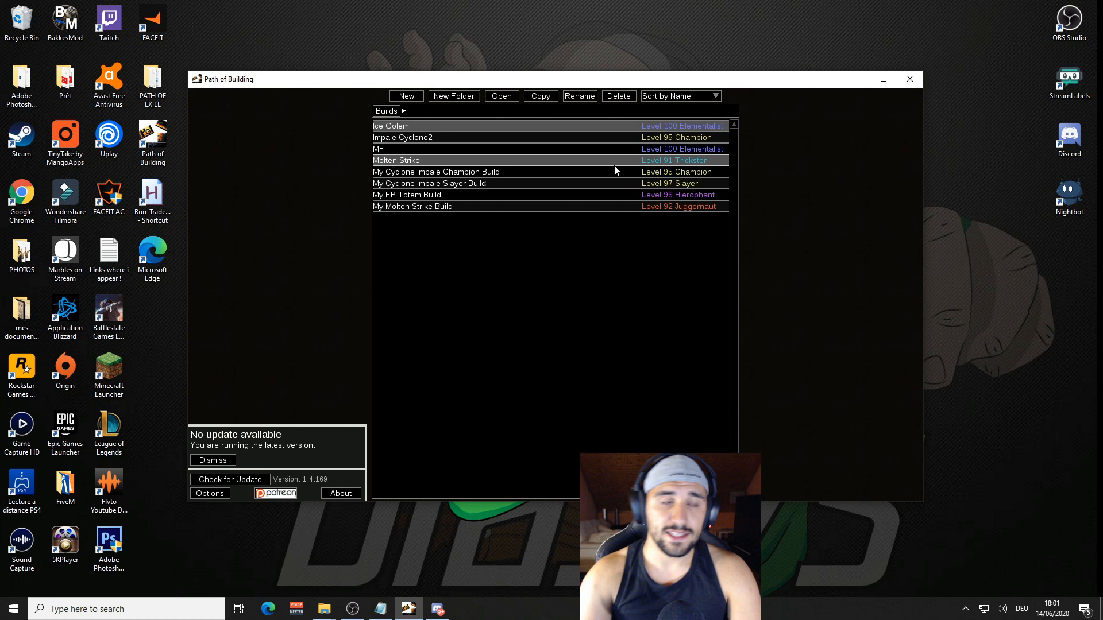
Step: Start a new empty build, glance at its items, and go to Import/Export Build
click(405, 95)
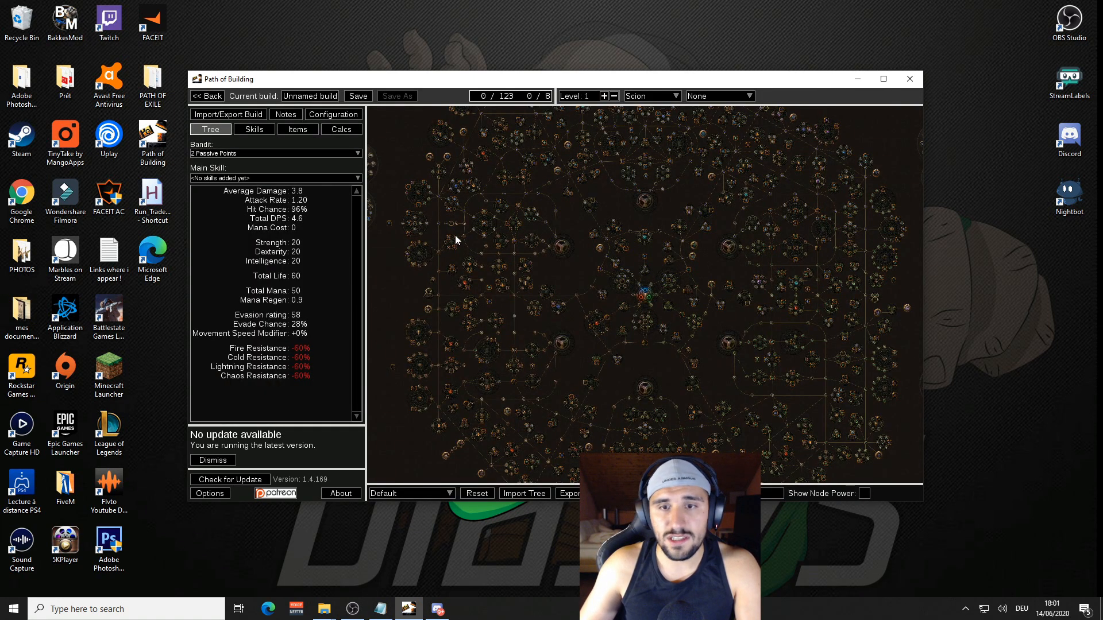
click(297, 128)
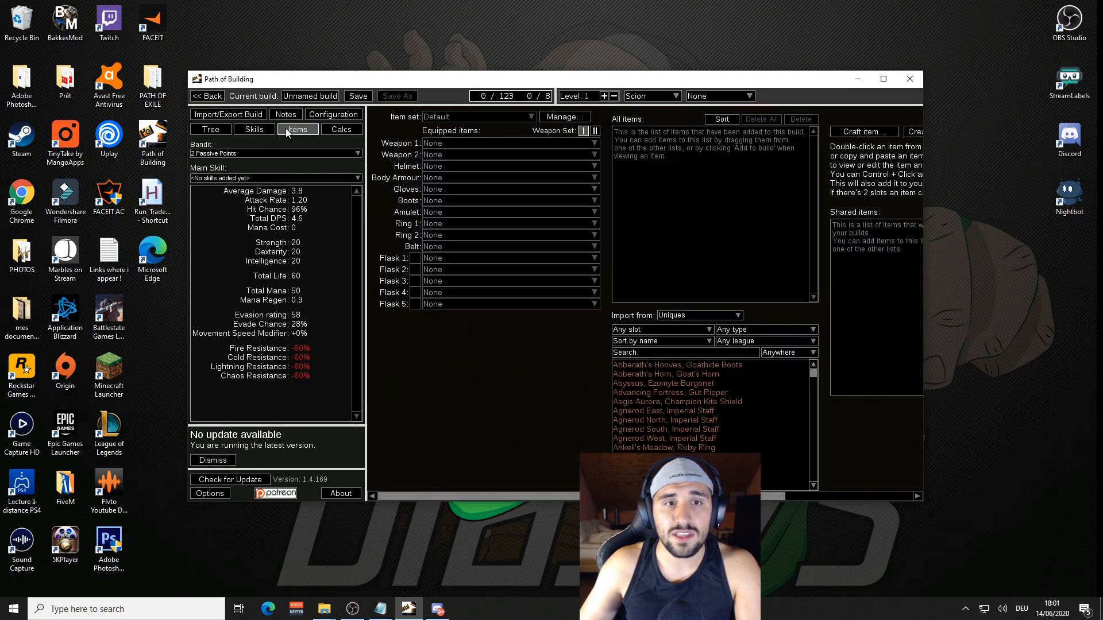
click(227, 114)
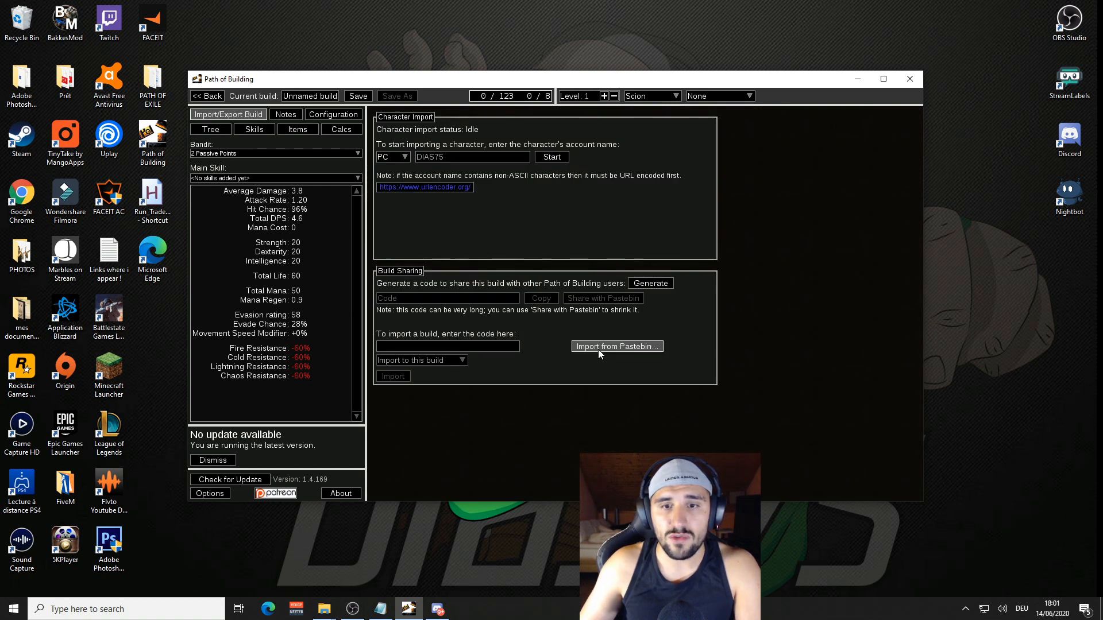
Step: Fetch the build code from the Pastebin link copied from the notes, yielding a valid code
click(615, 346)
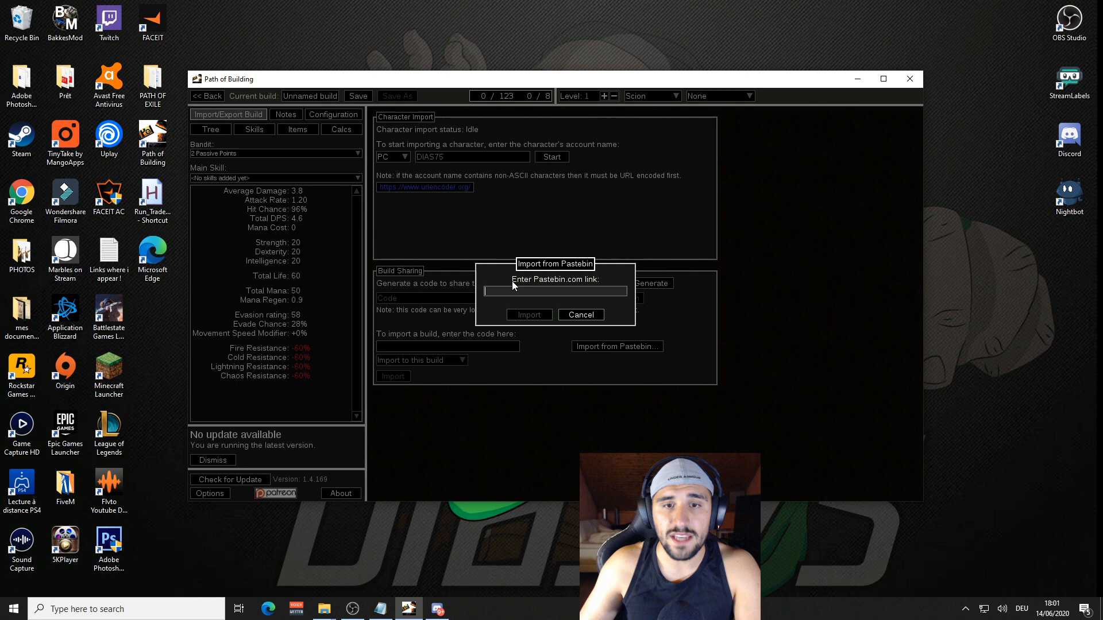
click(380, 609)
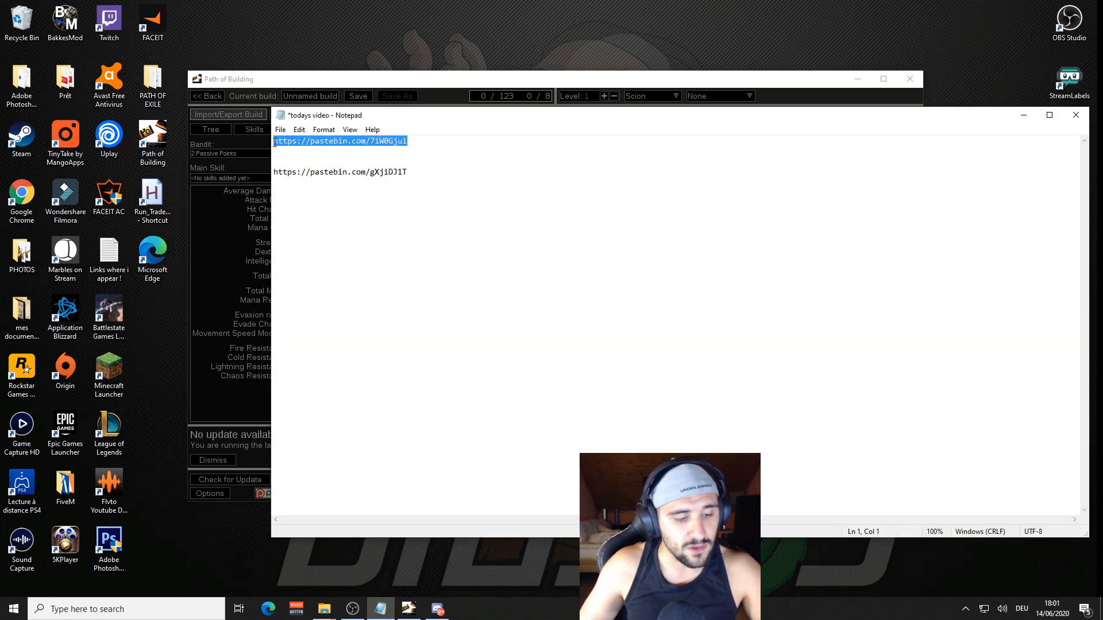
click(616, 346)
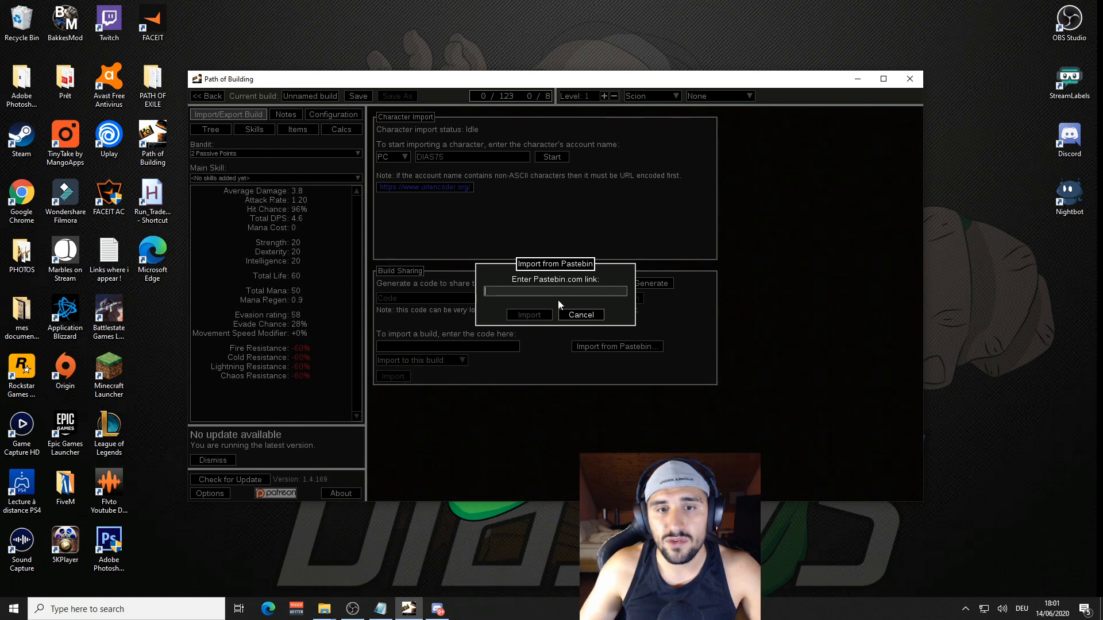
click(529, 315)
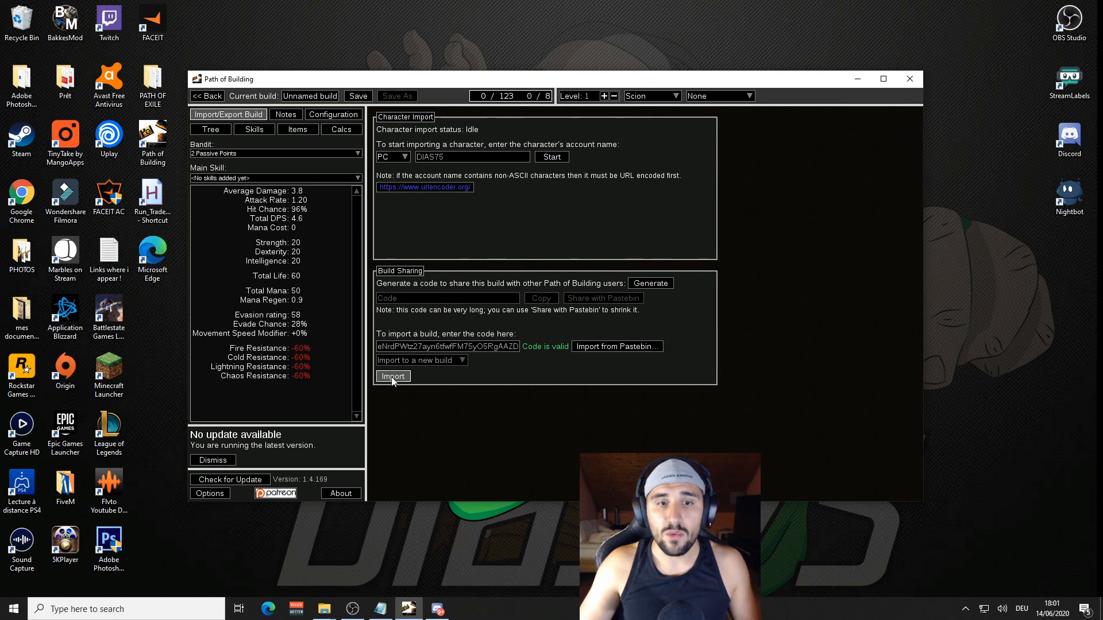
Step: Import the code as a new level 91 Trickster build, review its items and tree, then go back to the builds list
click(393, 376)
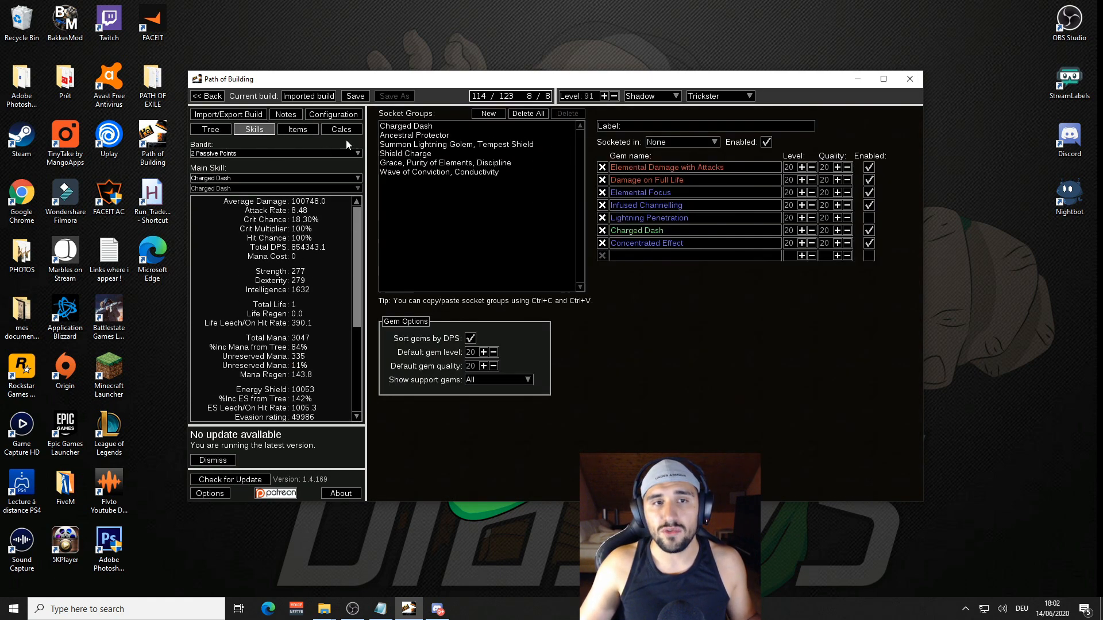
click(296, 129)
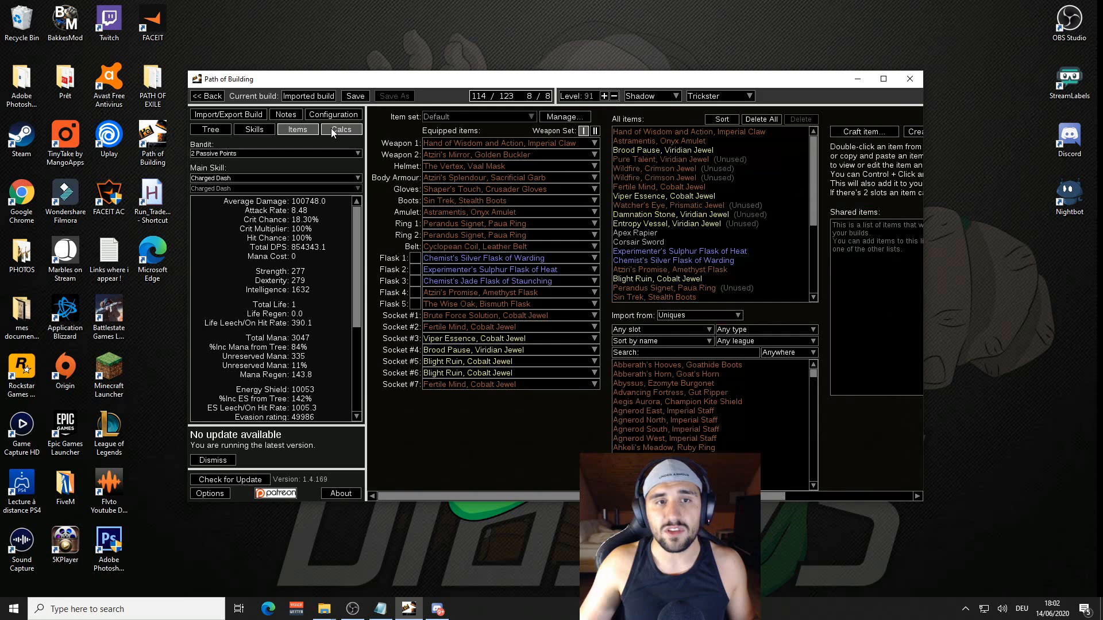
click(211, 129)
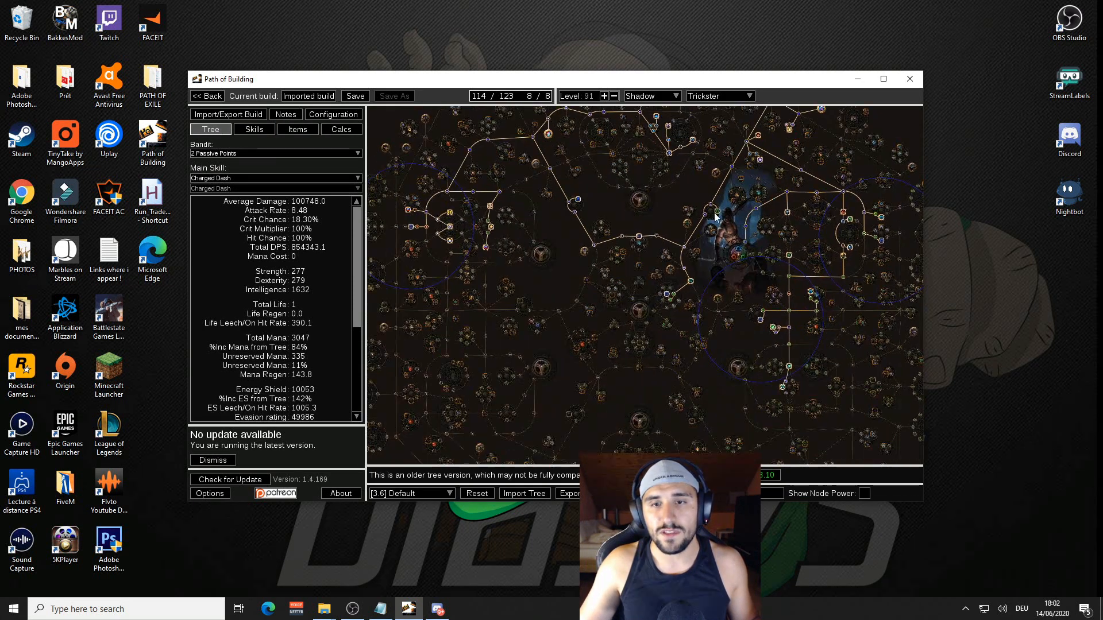
click(205, 95)
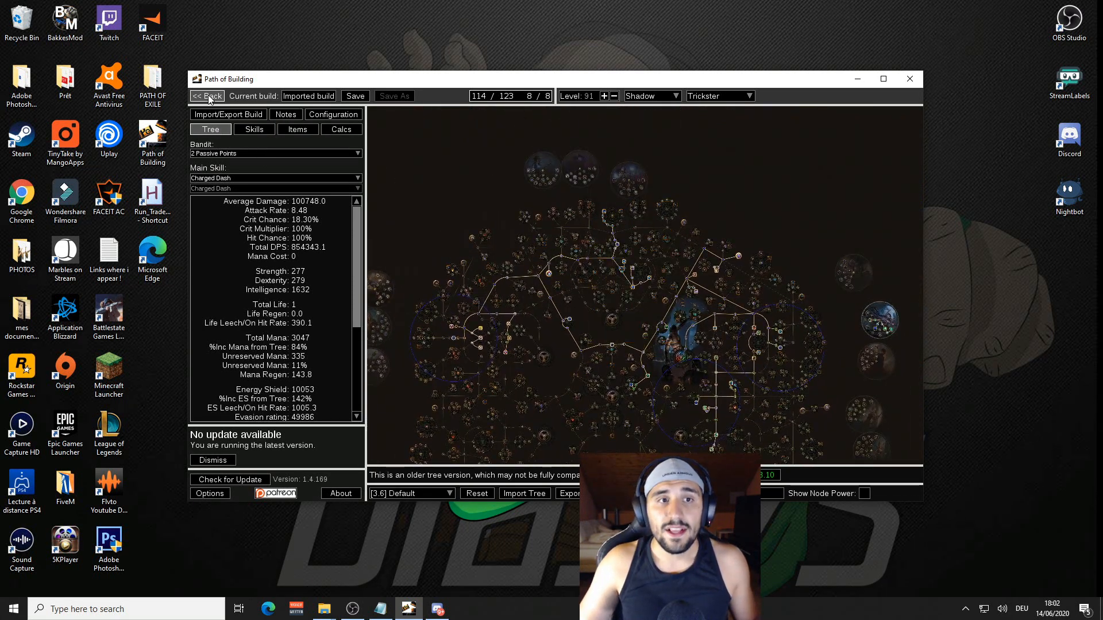
click(207, 95)
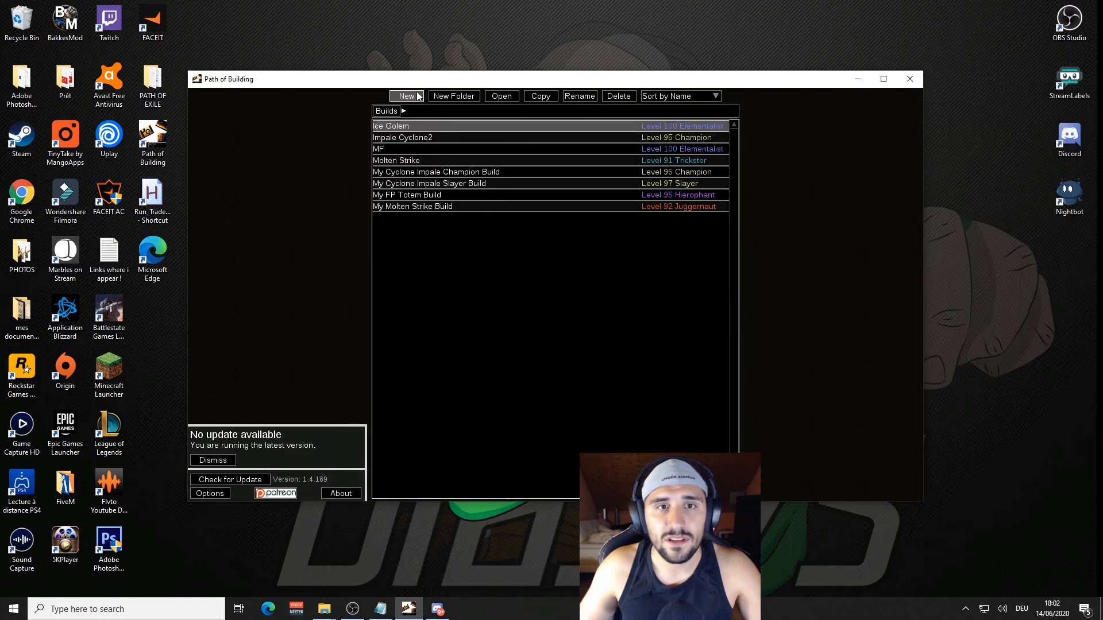
Step: In a new build, try fetching pastebin.com/gXjiDJ1T and cancel after the response code 302 failure
click(407, 96)
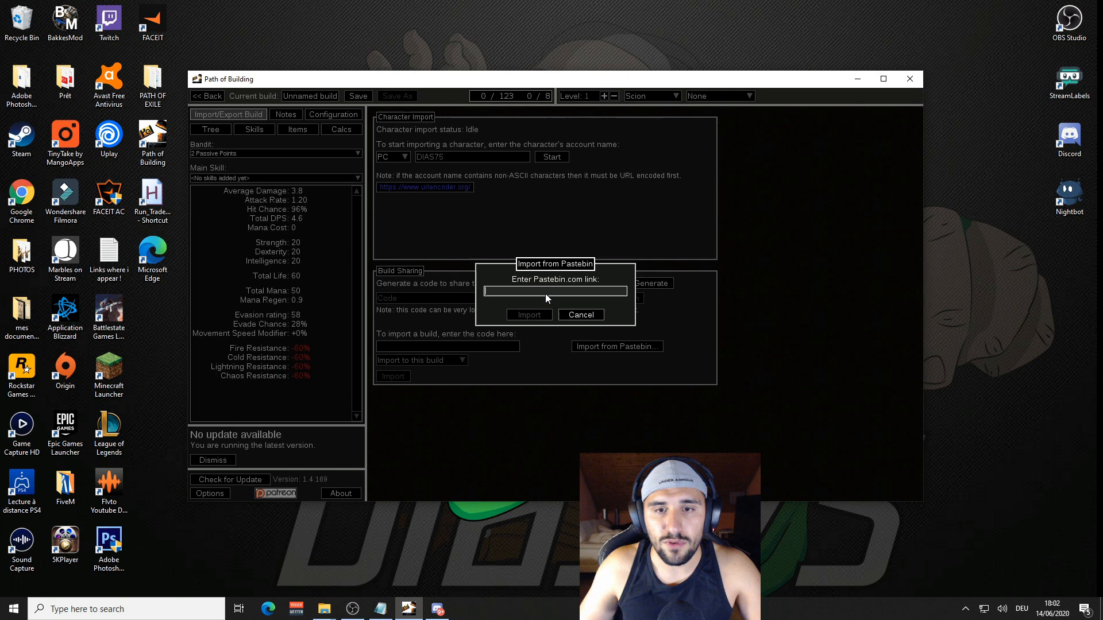
text(https://pastebin.com/gXjiDJ1T)
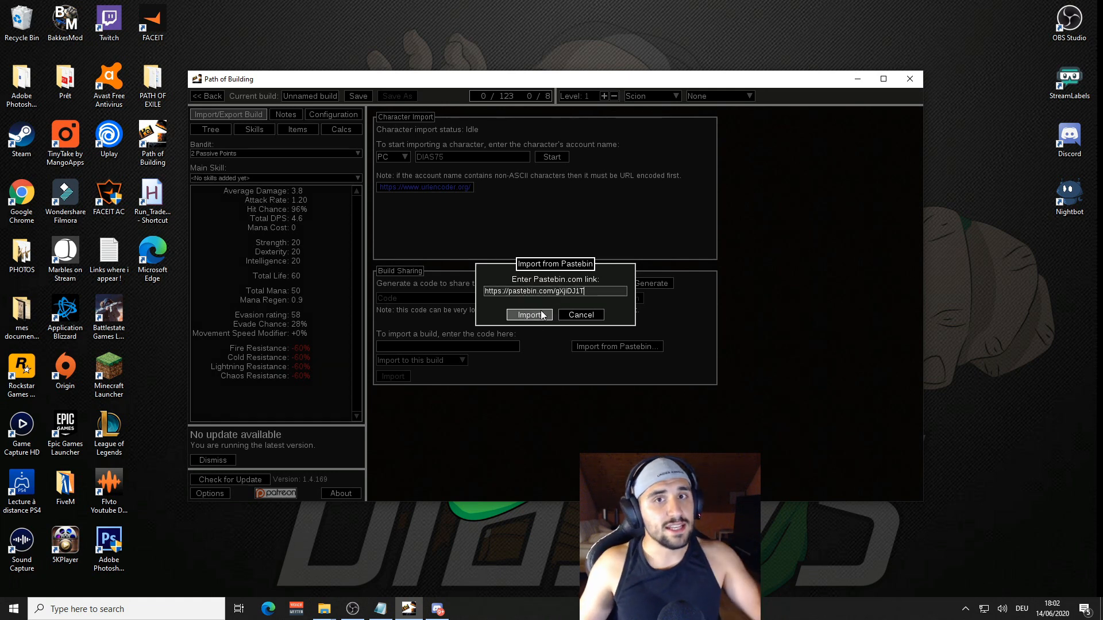
click(529, 314)
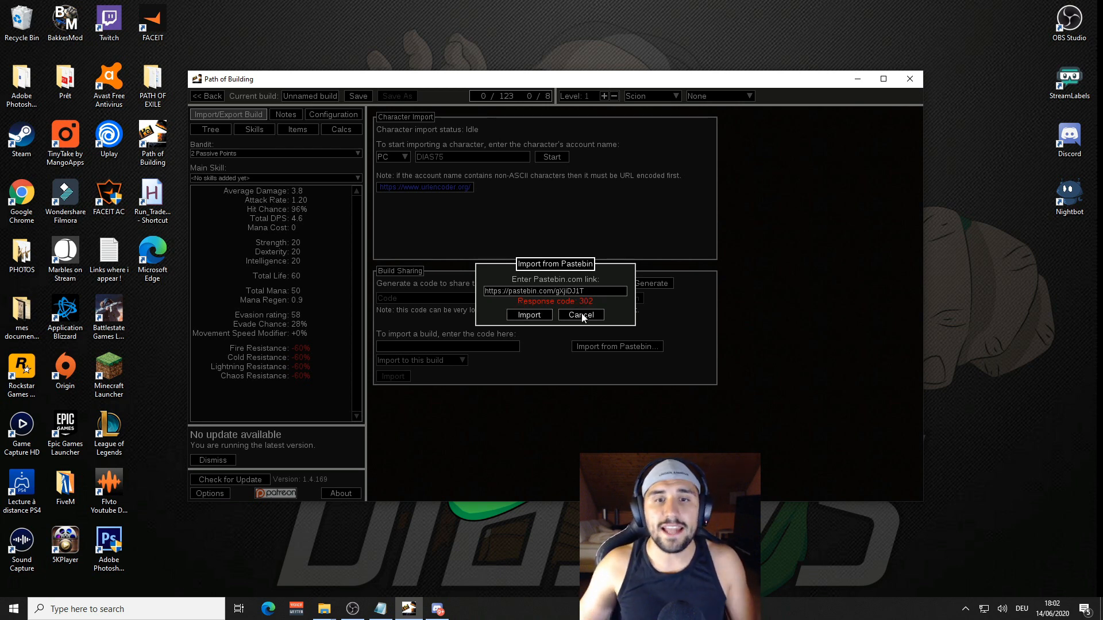
click(582, 315)
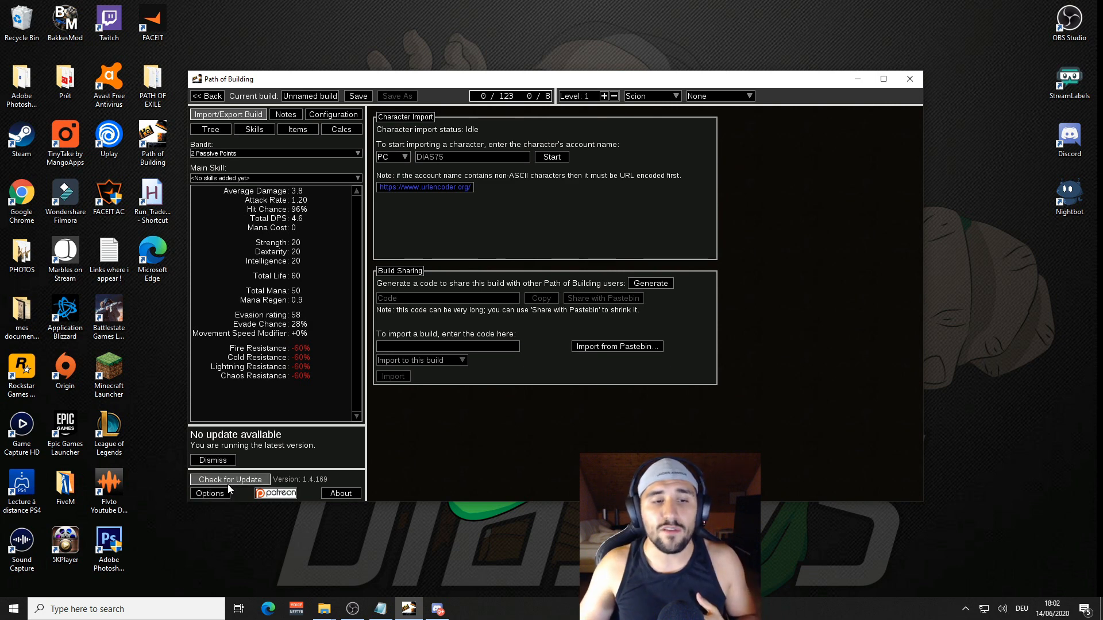
mouse_move(421, 448)
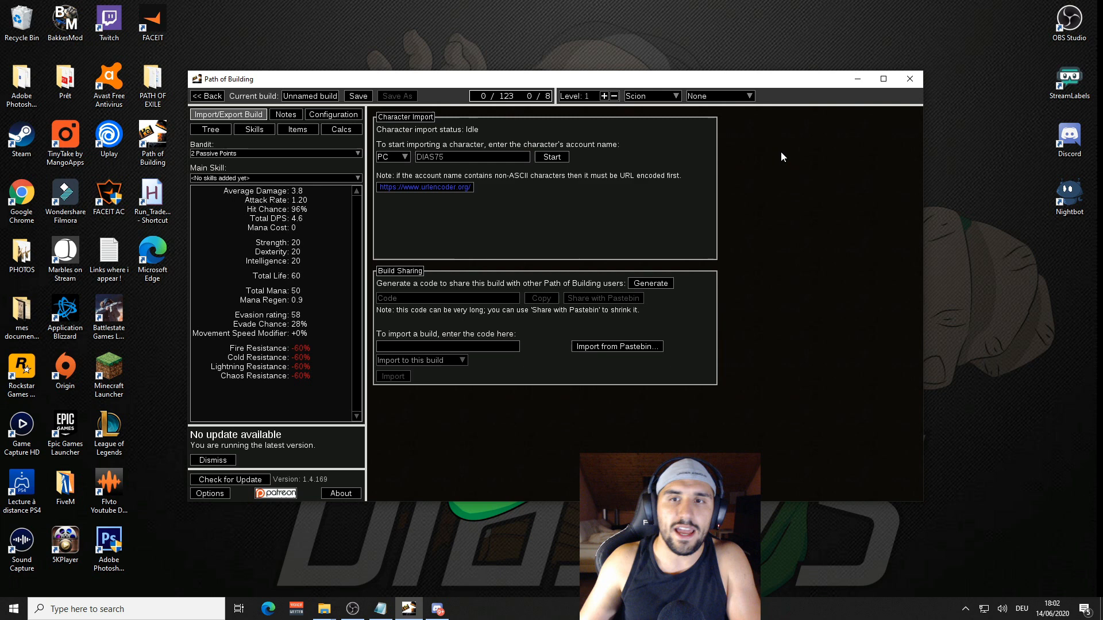
mouse_move(476, 211)
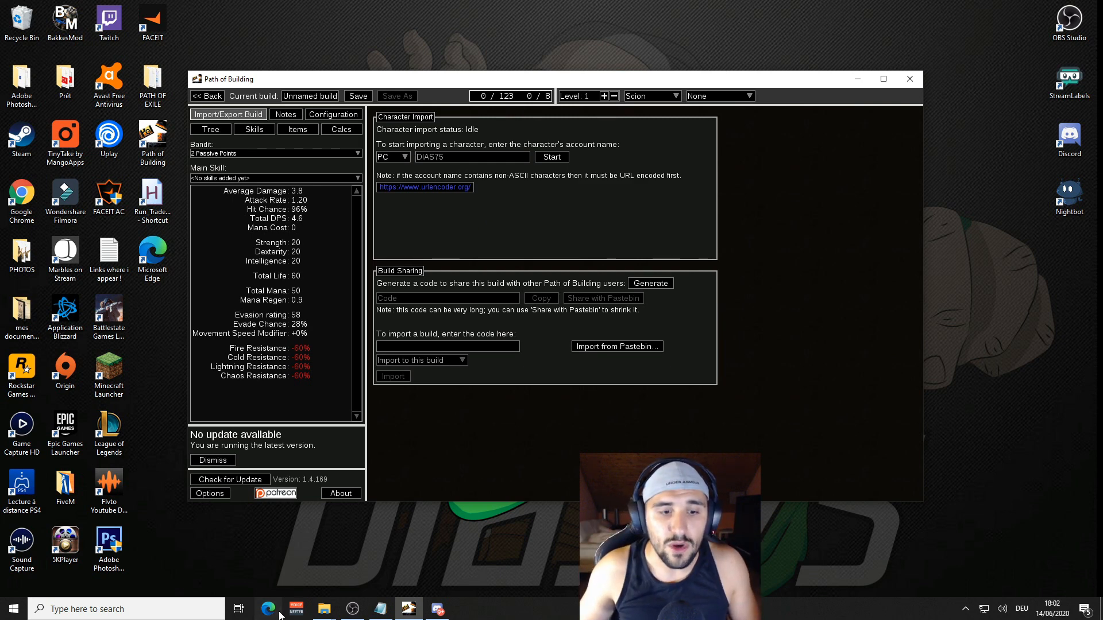
Step: Switch from Path of Building to the Microsoft Edge browser
click(268, 609)
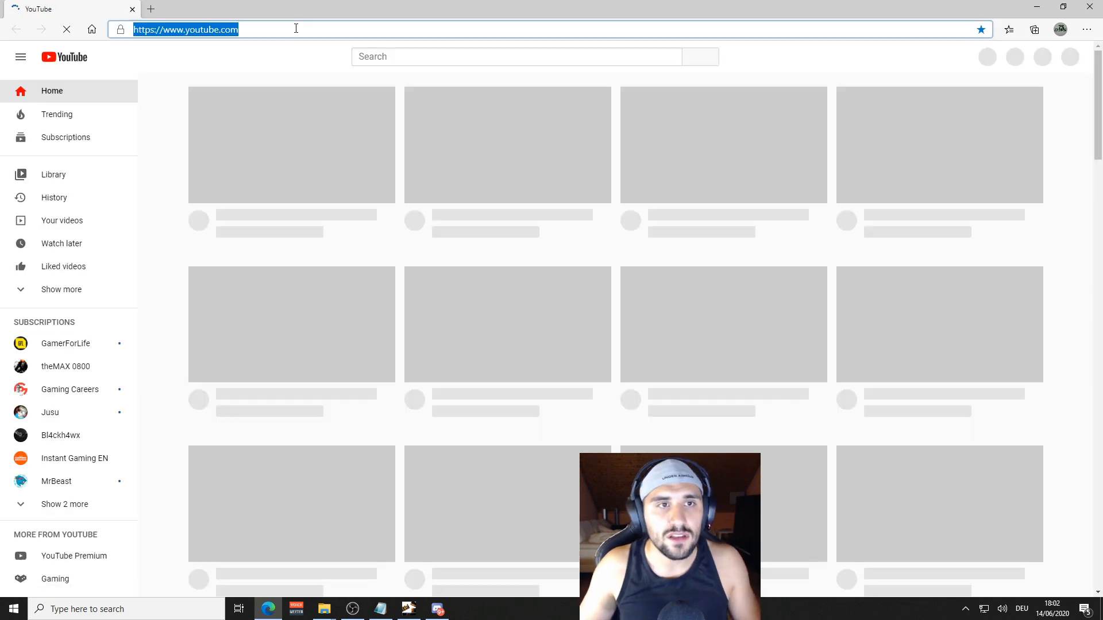
text(https://pastebin.com/gXjiDJ1T)
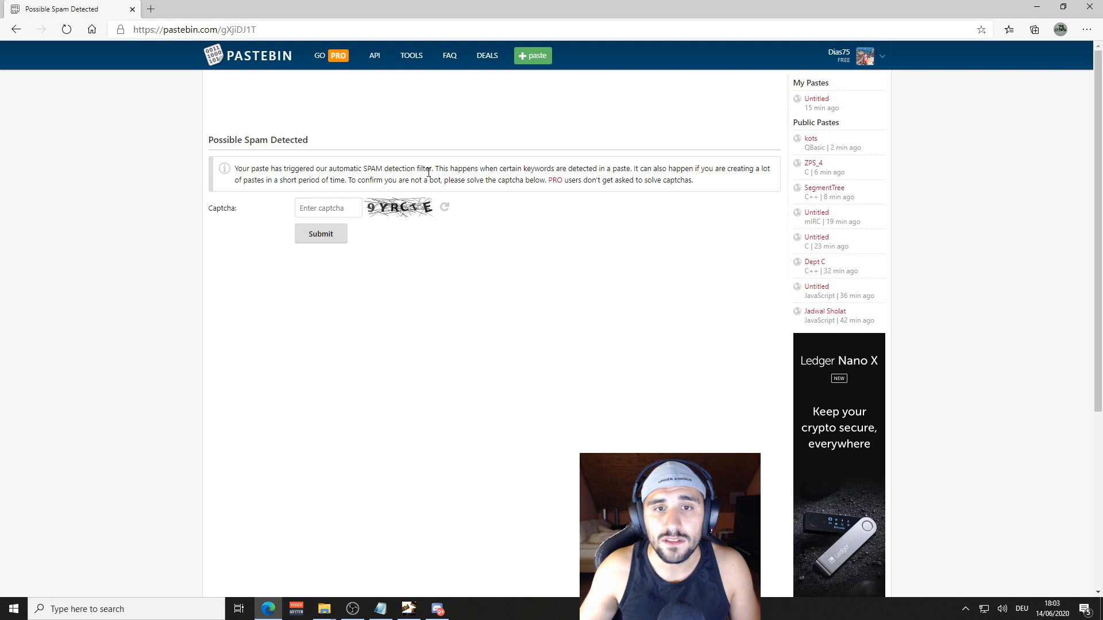
mouse_move(686, 197)
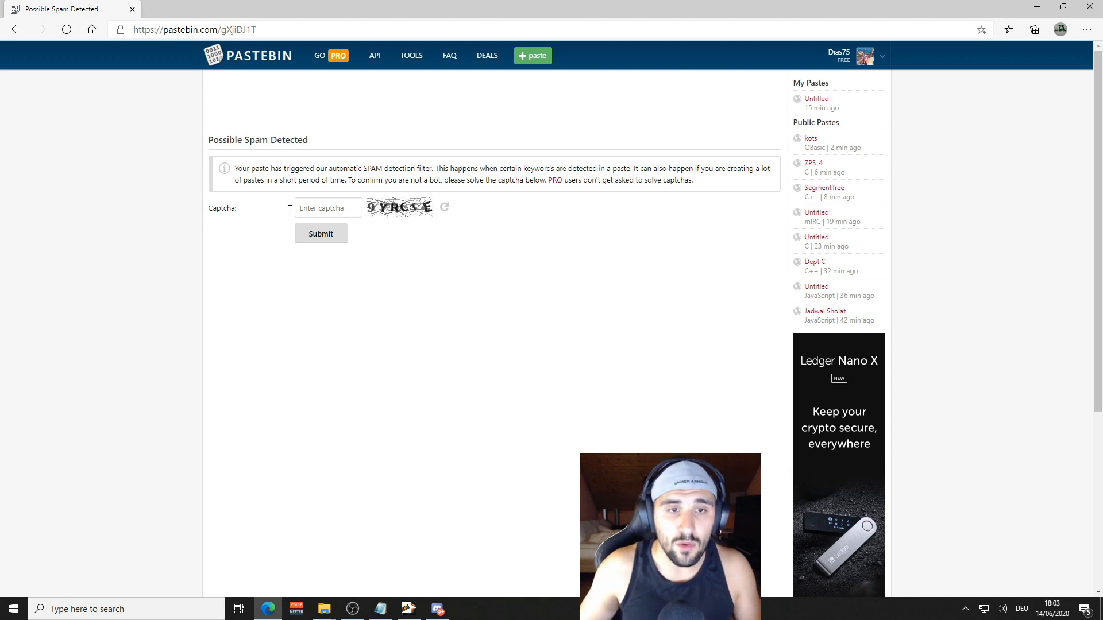
Step: Answer the Pastebin captcha with 9YRCTE and submit it to reveal the paste
click(328, 208)
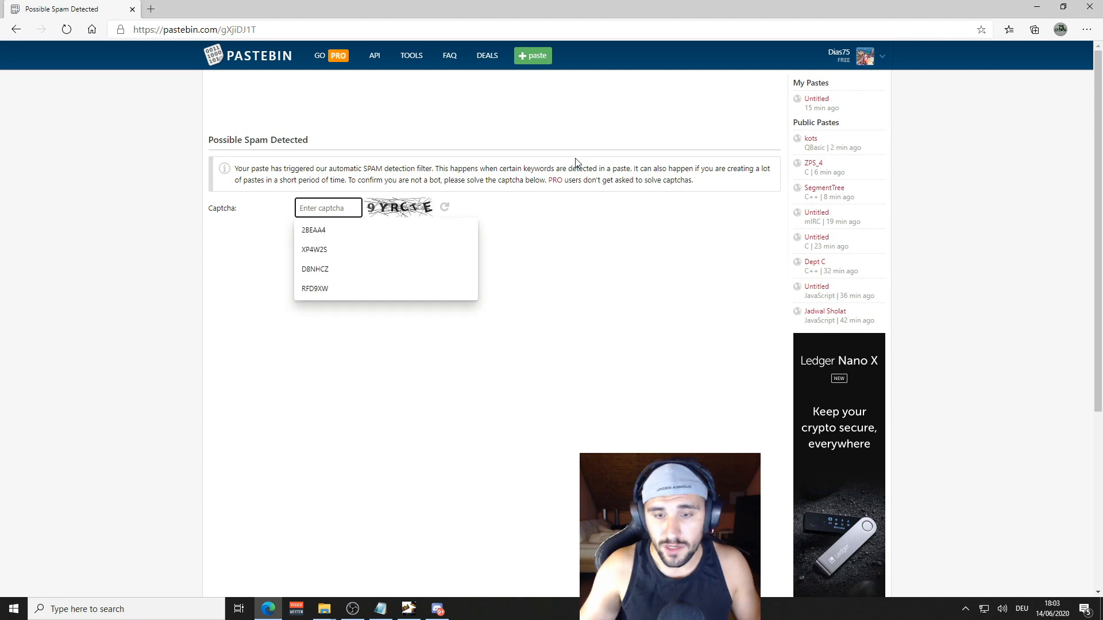
text(9)
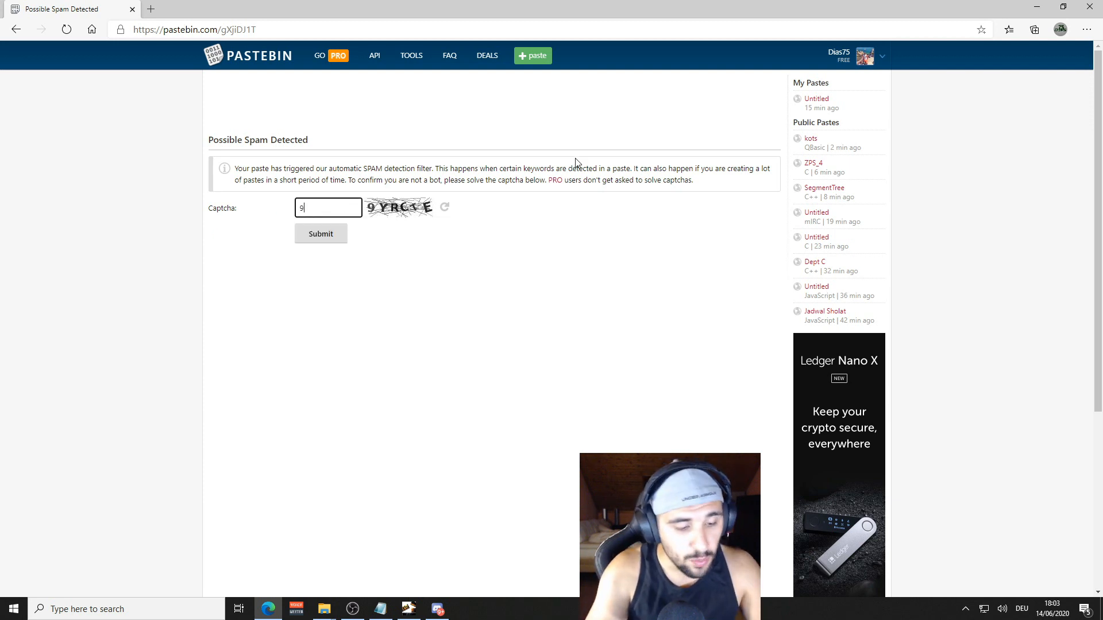
text(YRCTE)
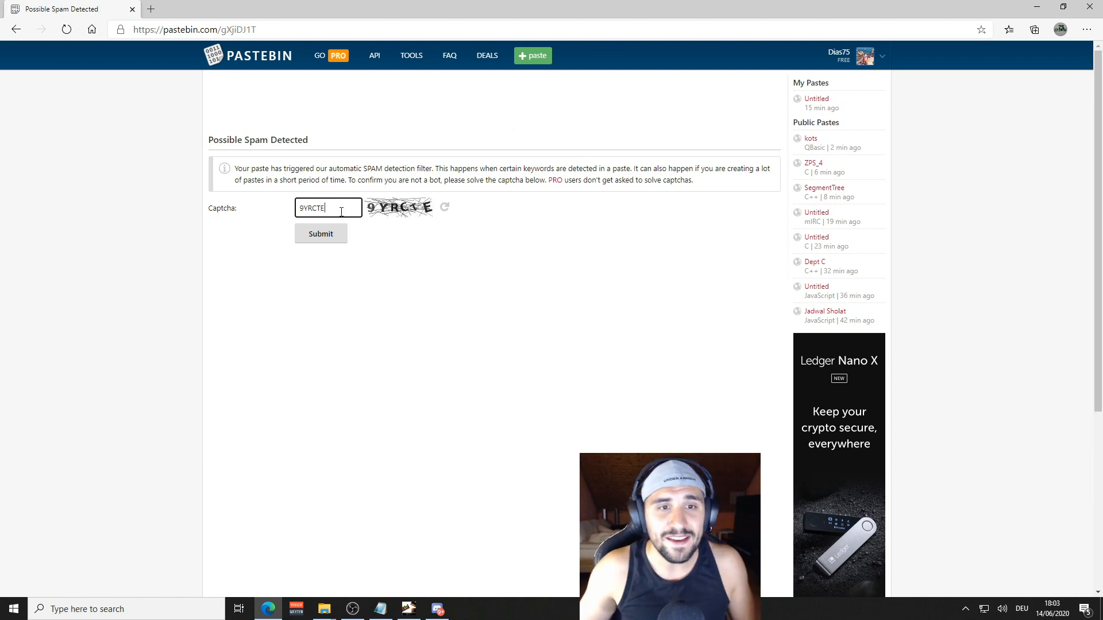
click(320, 233)
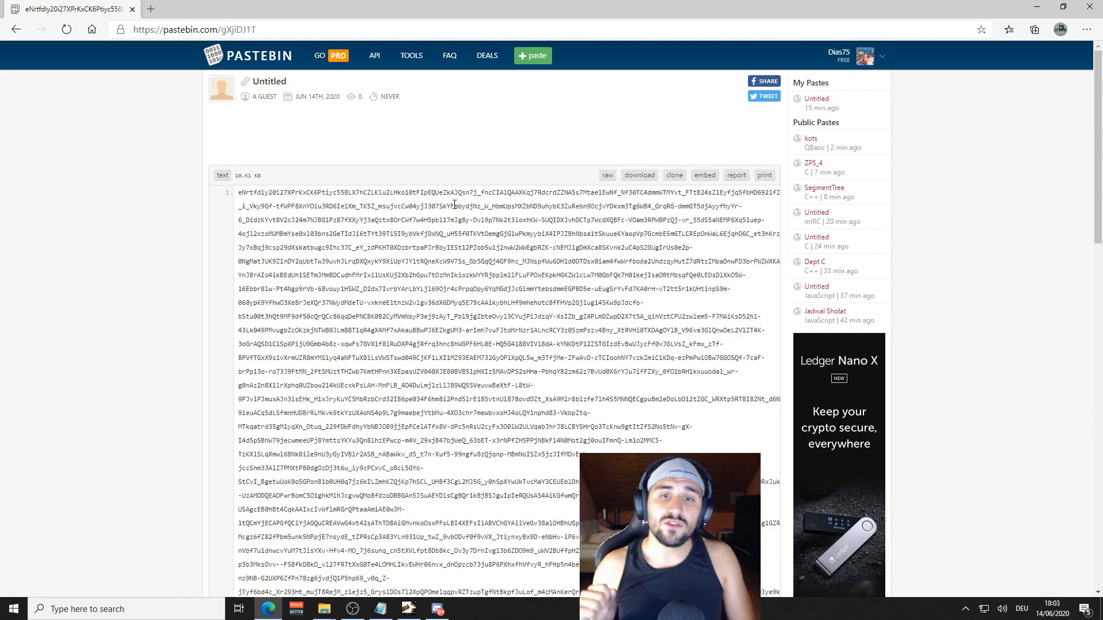
Step: Scroll through the gXjiDJ1T paste to select and copy its entire build code
scroll(down, 3)
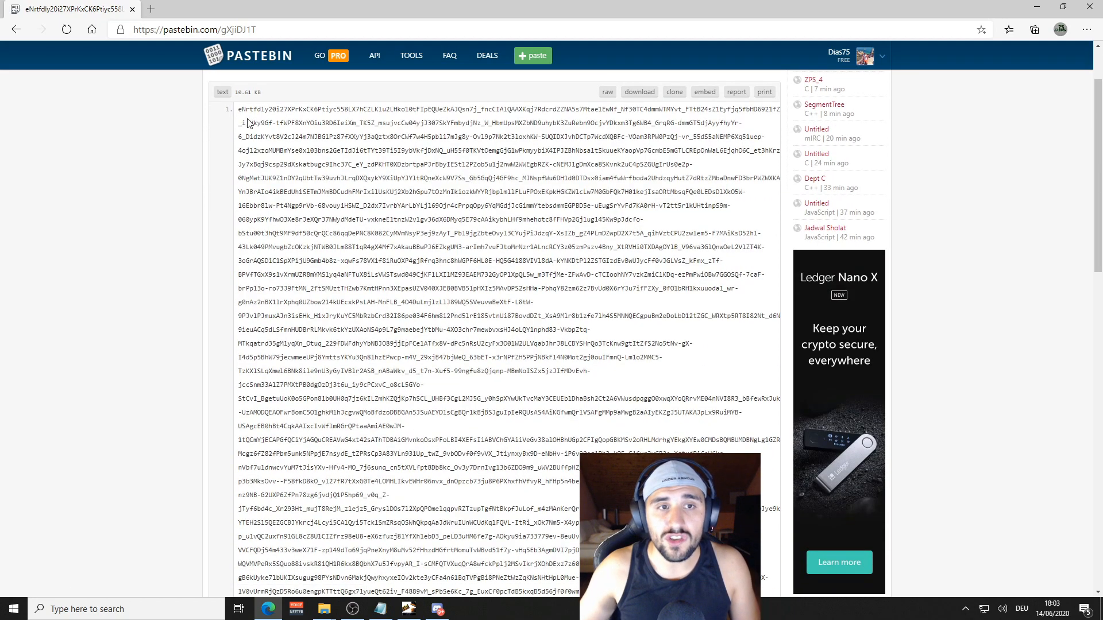
scroll(down, 3)
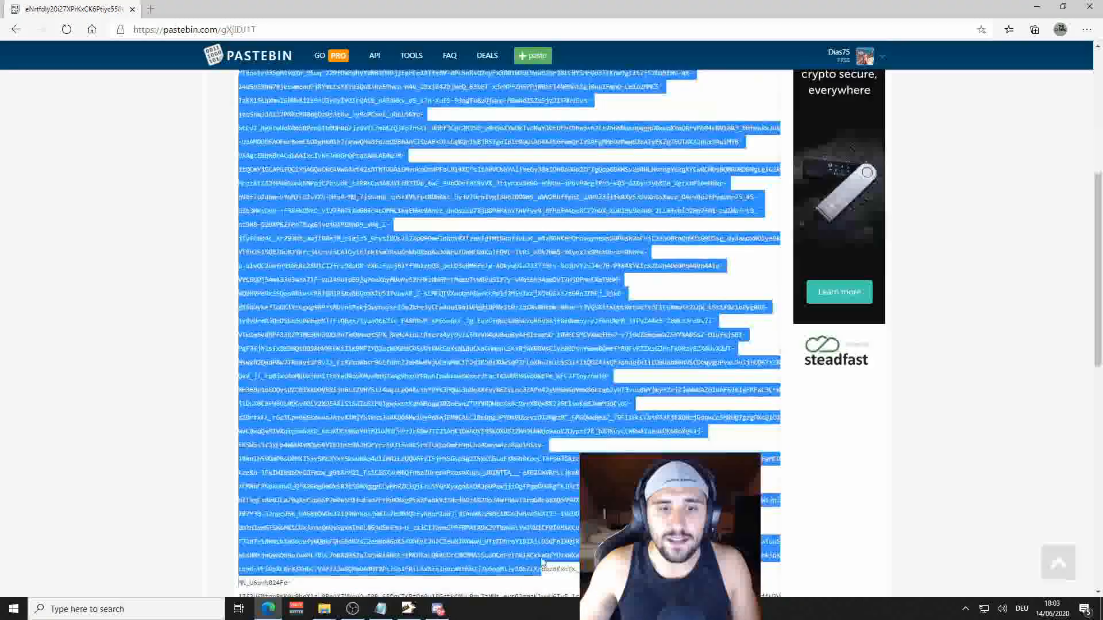
scroll(down, 3)
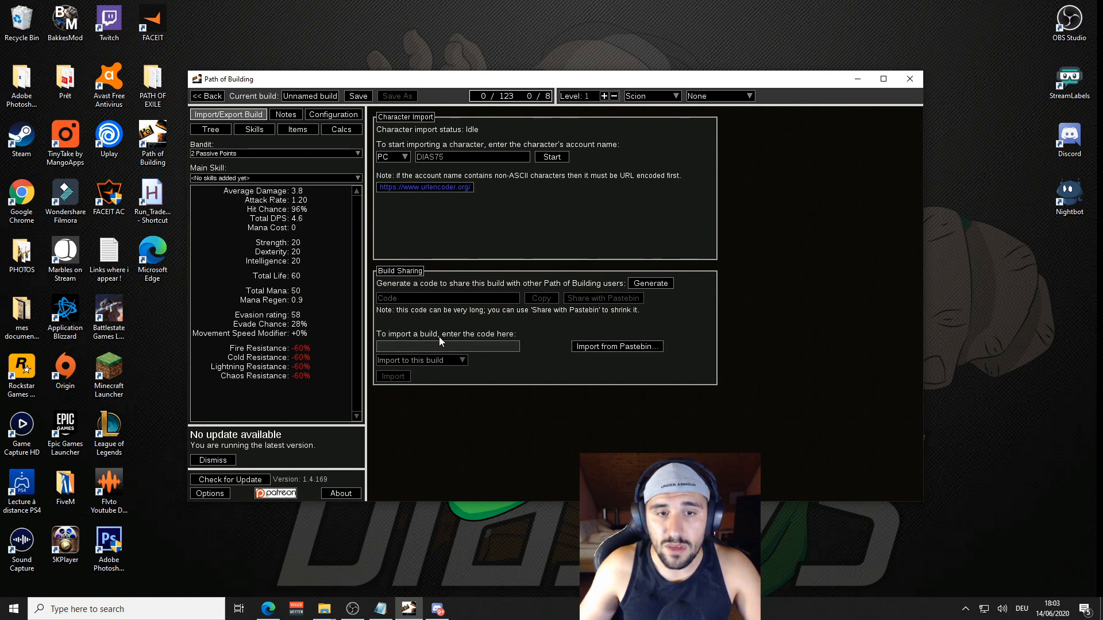
Step: Import the pasted code as a new level 100 Elementalist build and go back to the saved builds list
text(88Ozf54F1c_NY6LO9fW_8fMKg0A==)
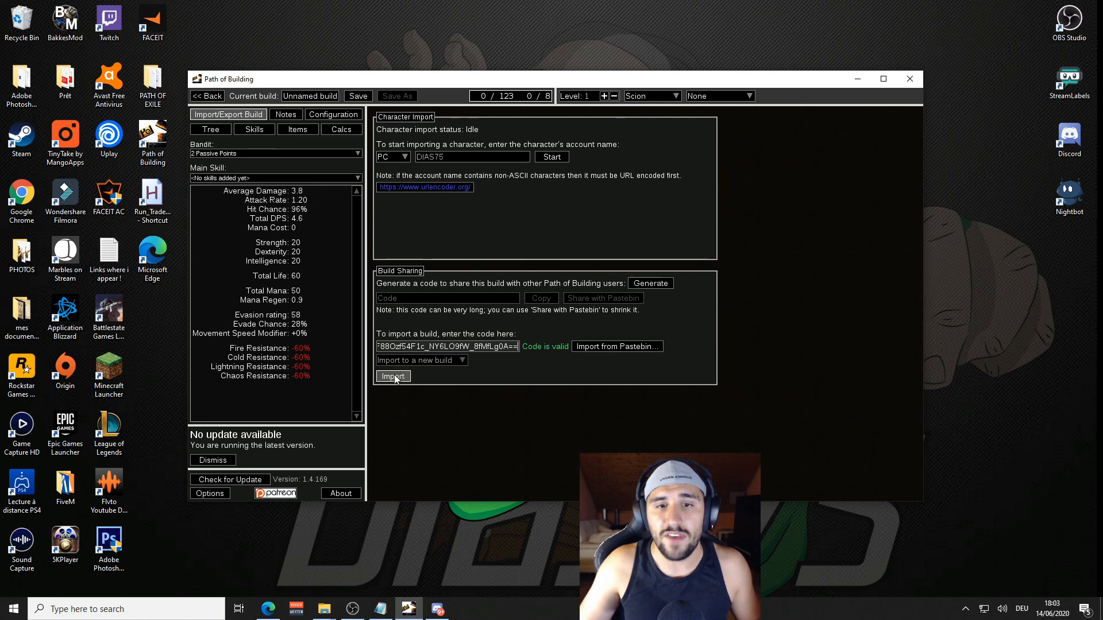
click(393, 375)
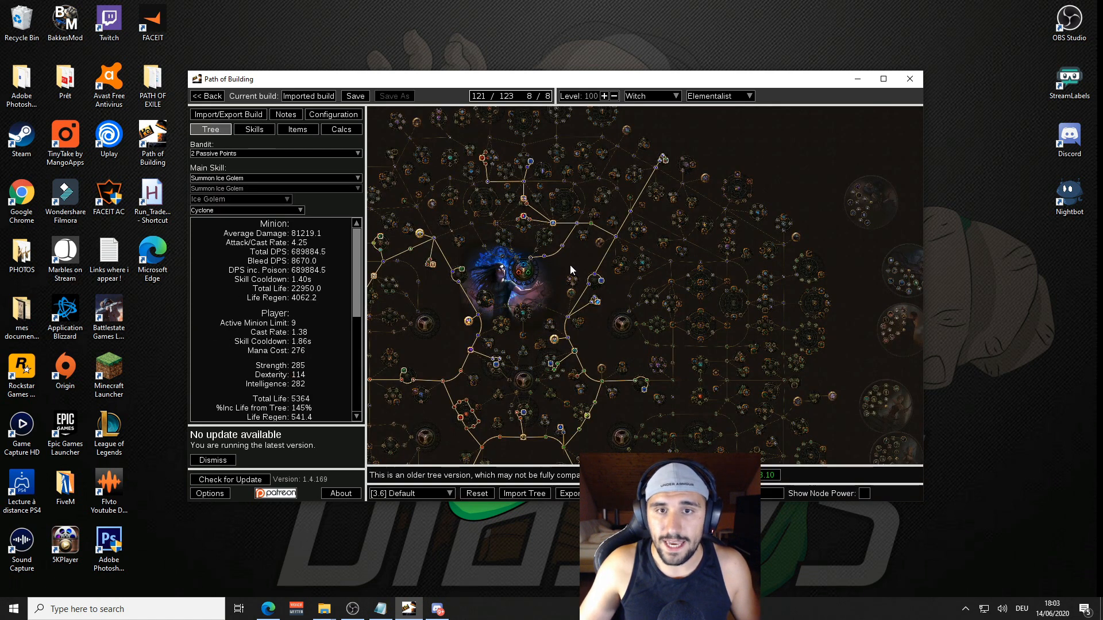
scroll(down, 3)
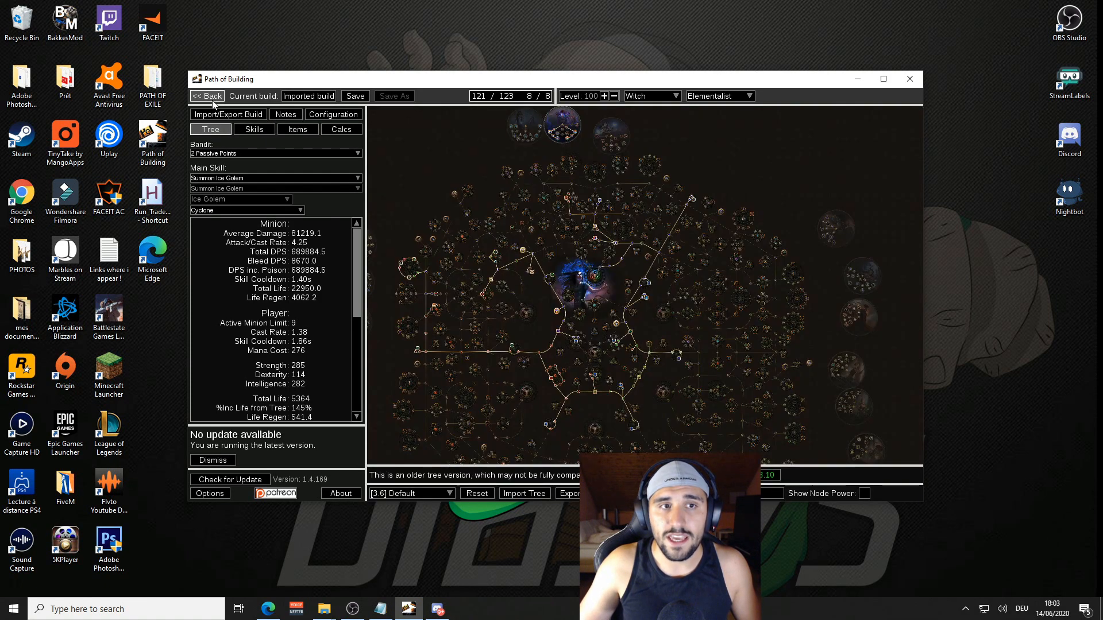
click(206, 96)
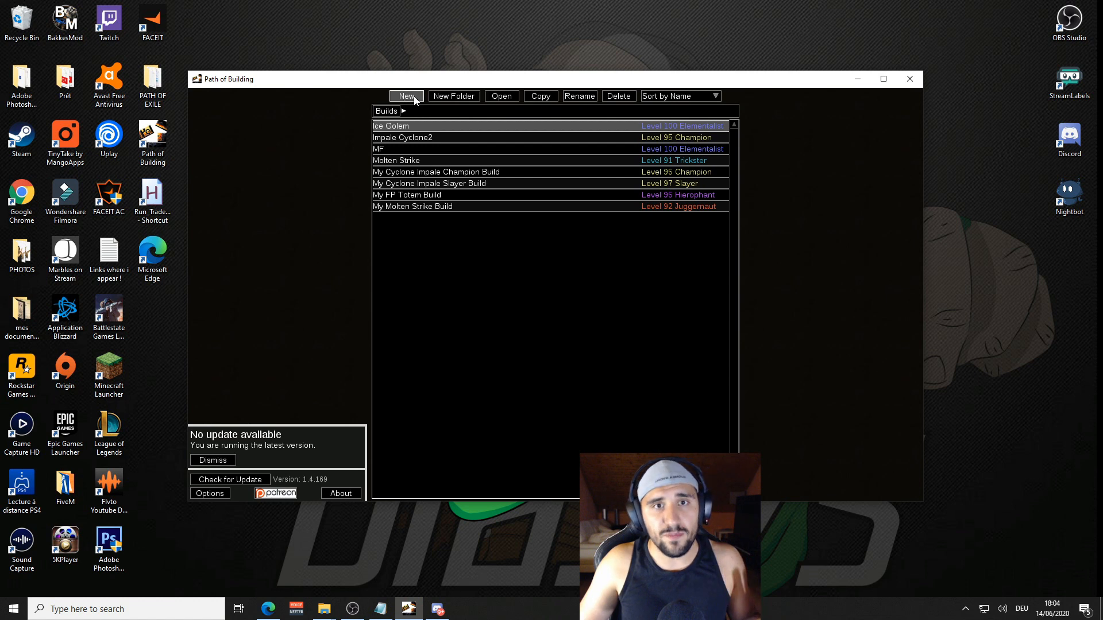
Step: In a fresh build, try the Pastebin fetch again, which leaves the import field empty
click(406, 96)
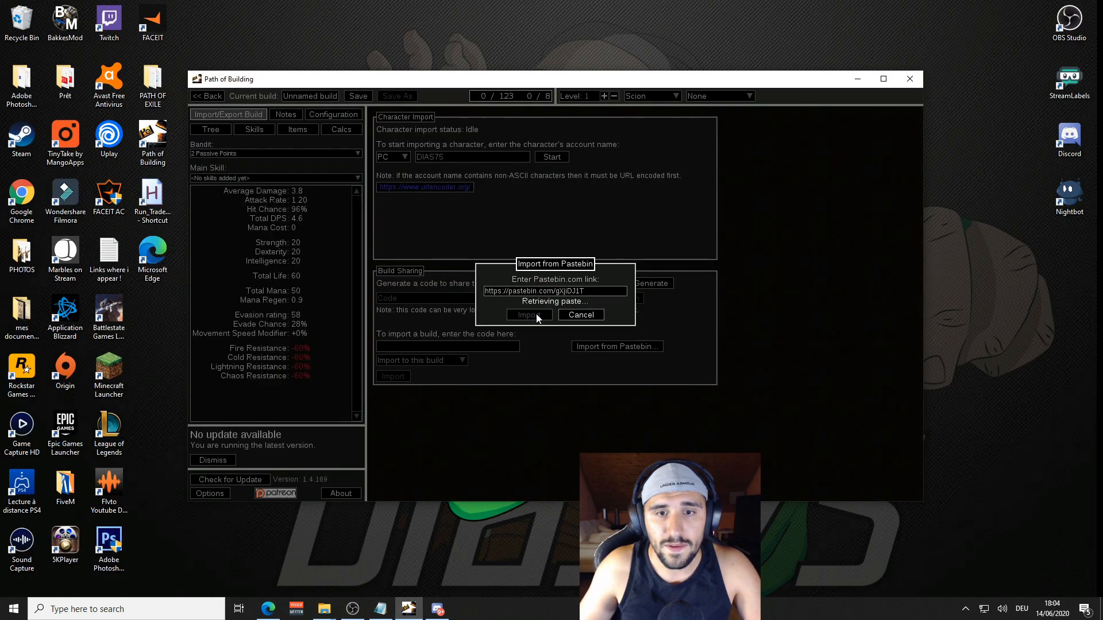
click(582, 315)
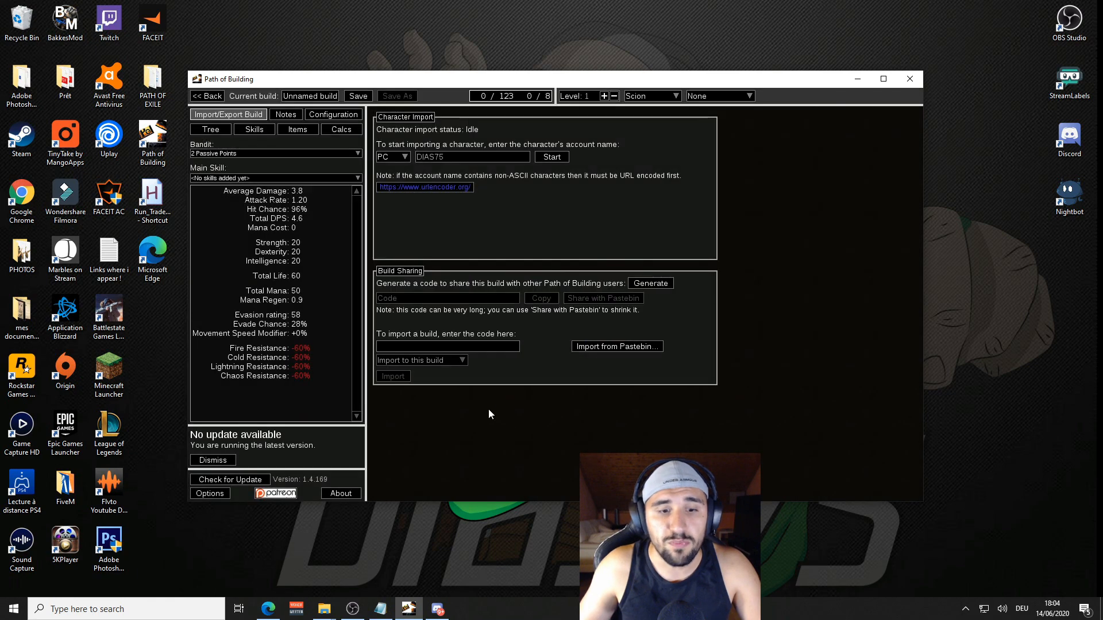
click(603, 298)
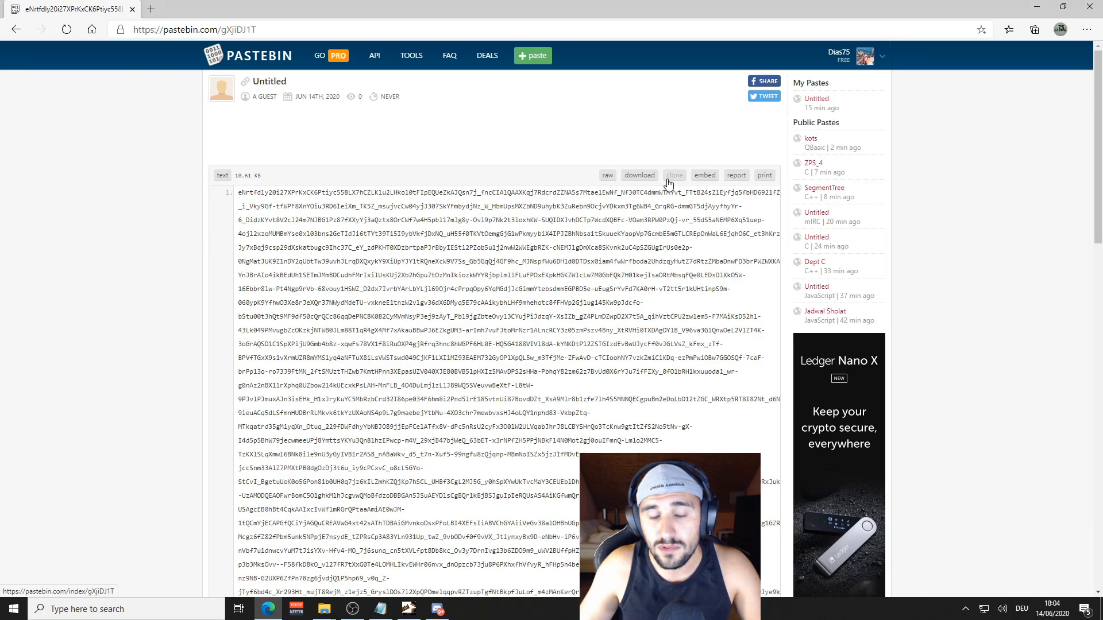
Step: Clone paste gXjiDJ1T and submit it as a new paste, reaching the spam captcha
click(675, 175)
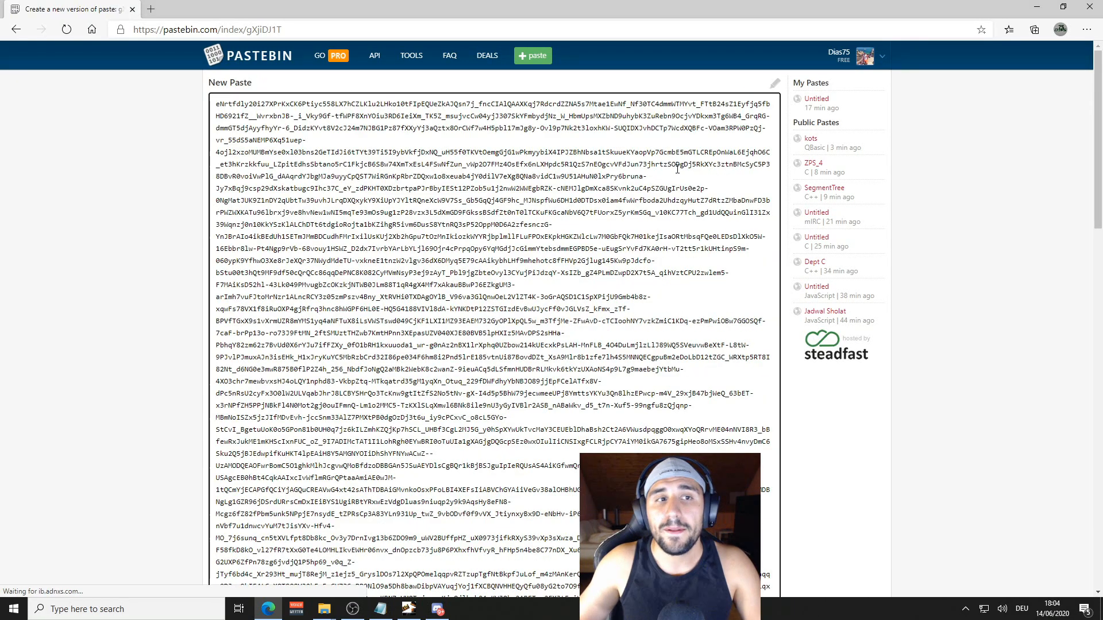
scroll(down, 3)
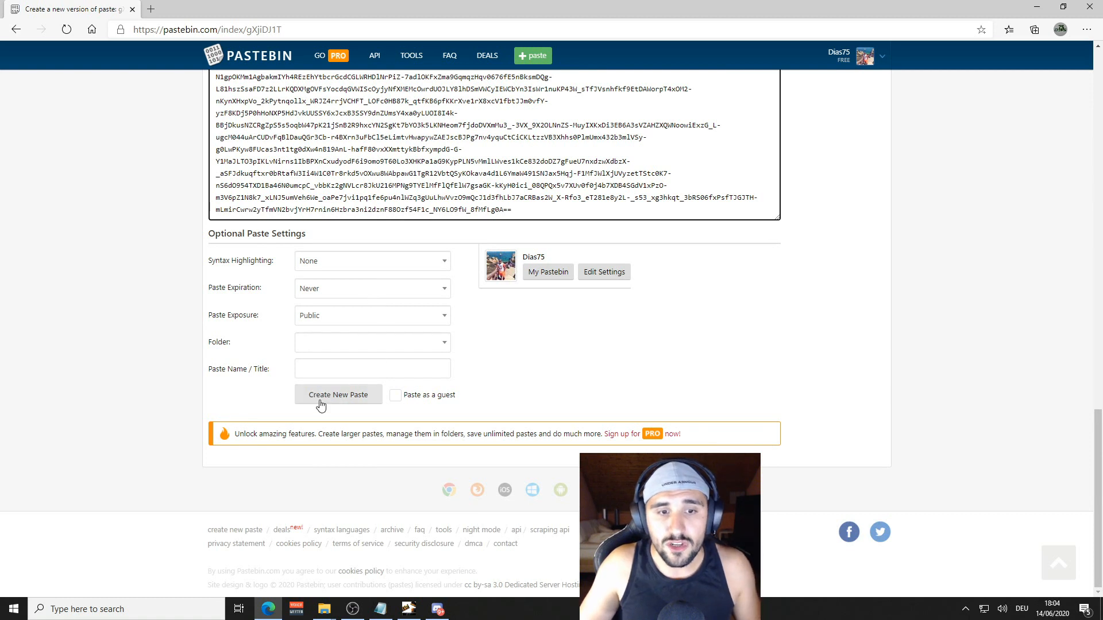
mouse_move(350, 298)
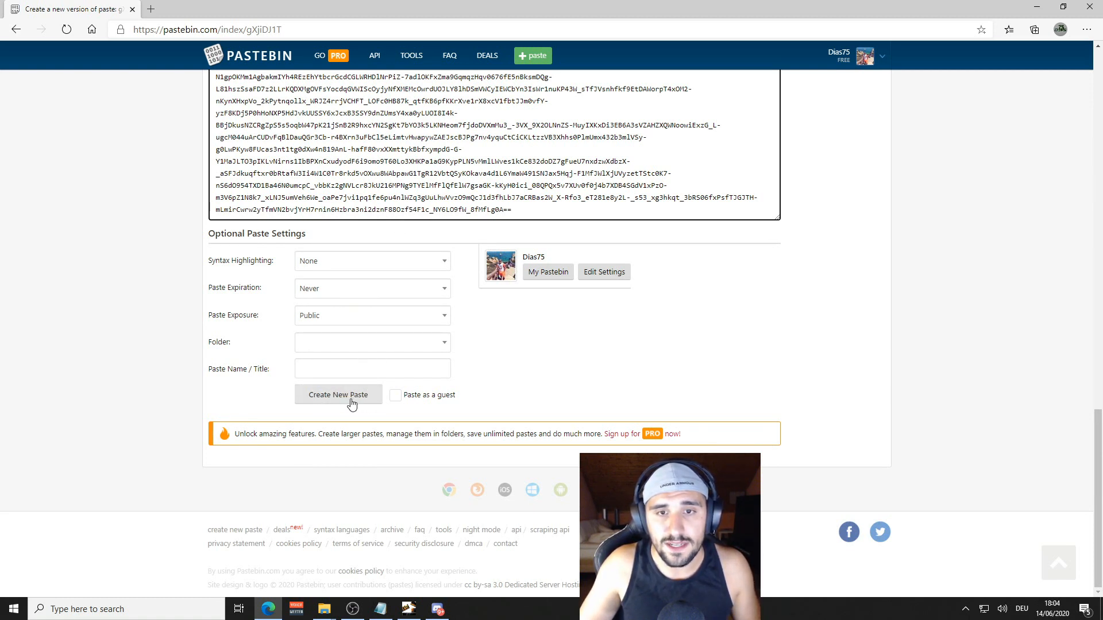
click(338, 395)
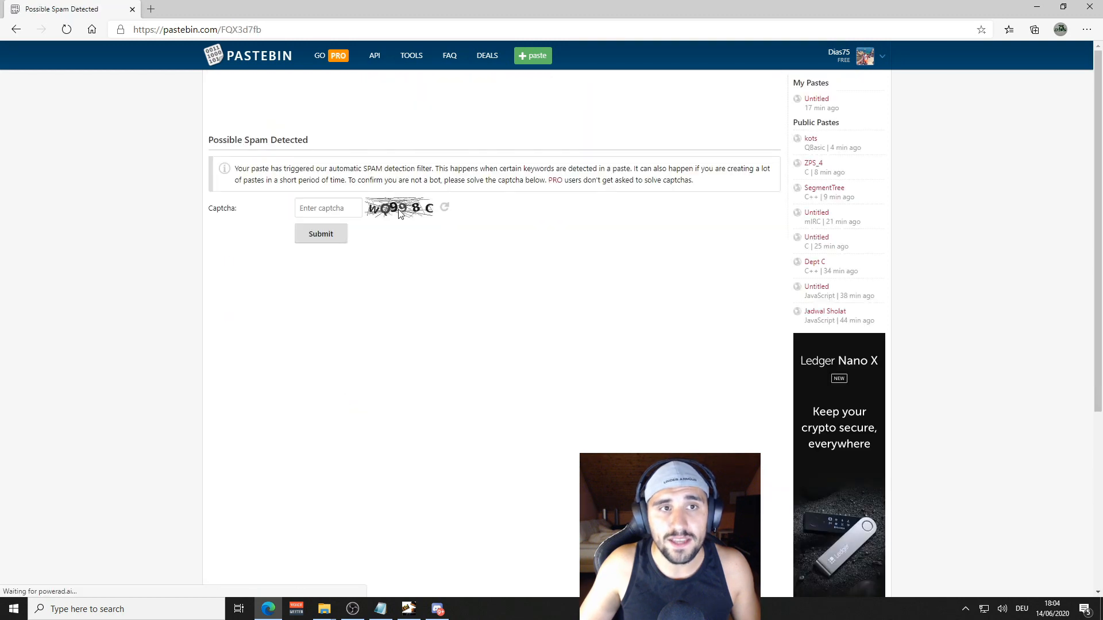
Step: Answer the captcha with 'WQ9' to publish paste FQX3d7fb and select its address
click(327, 208)
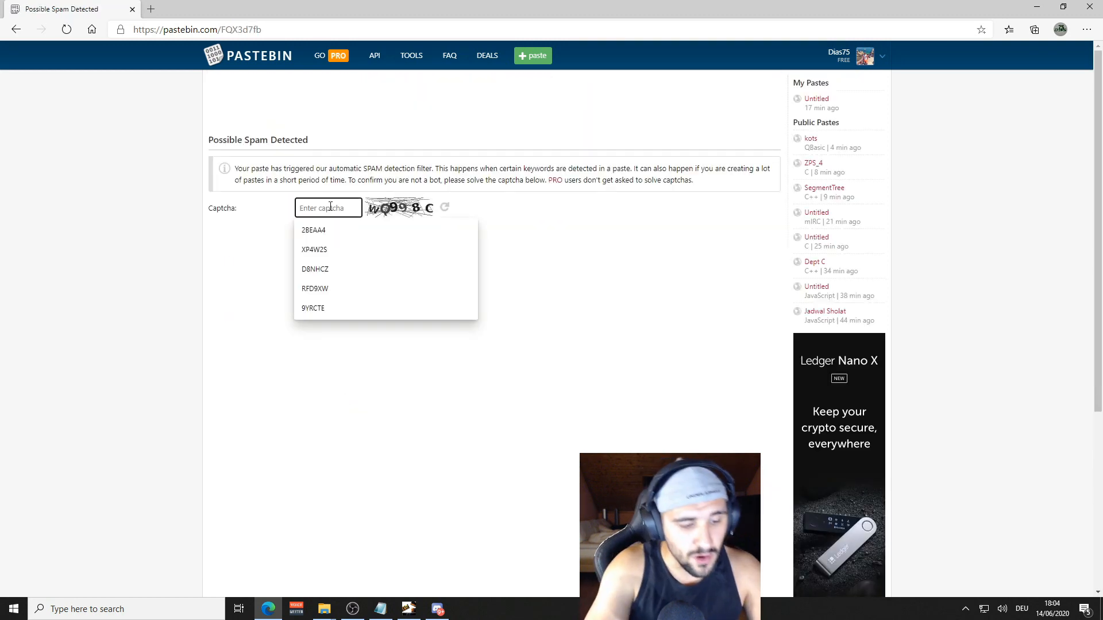
text(WQ998C)
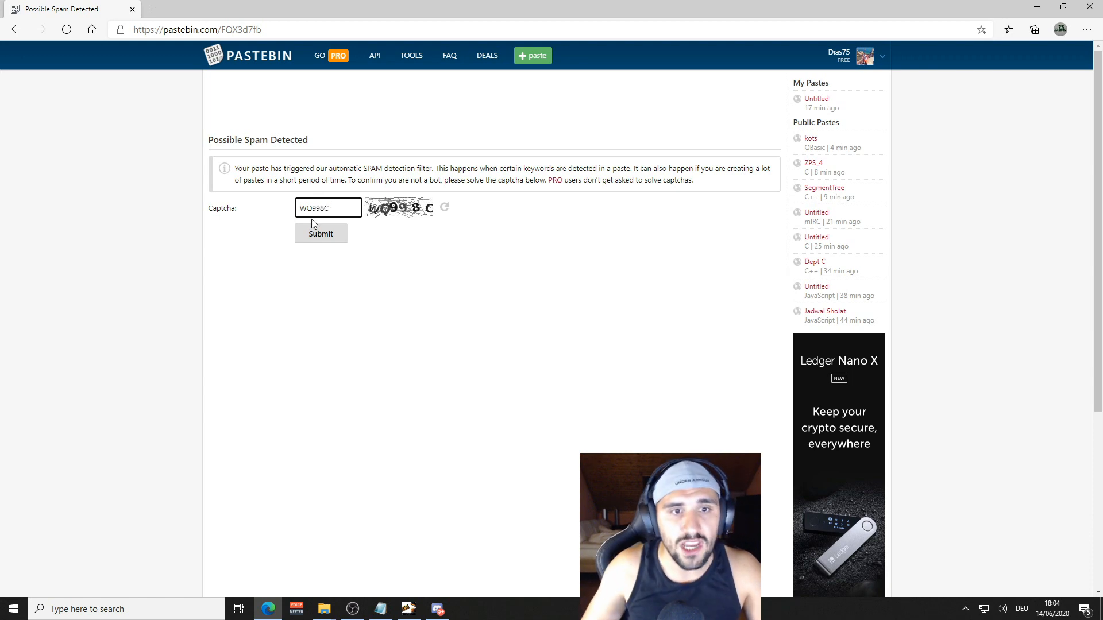
click(321, 234)
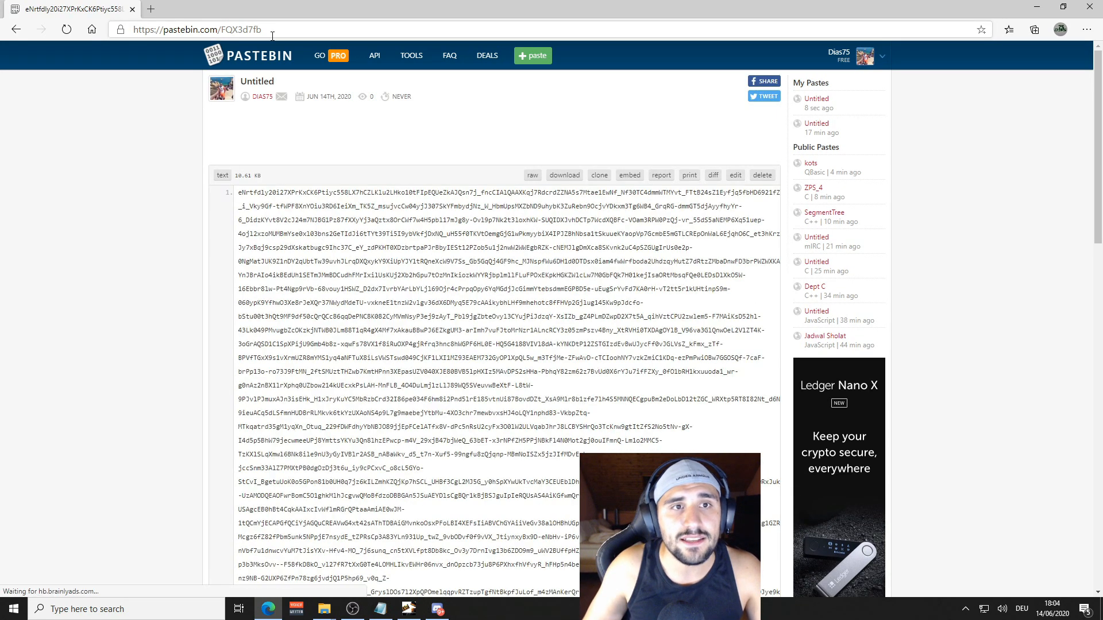
click(196, 29)
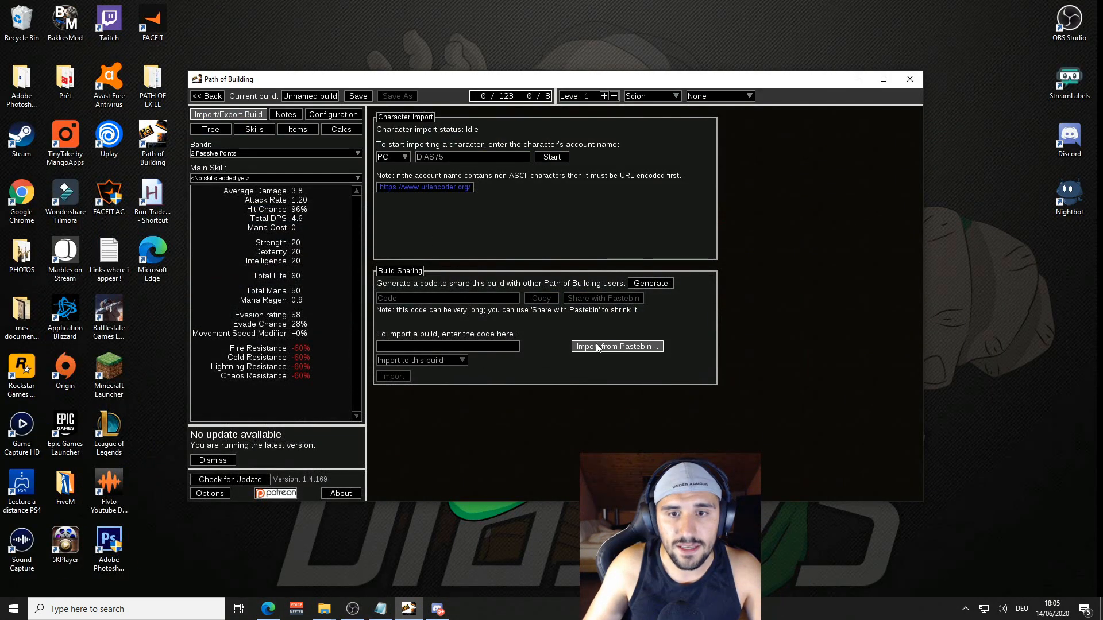
Step: Fetch the build from the FQX3d7fb Pastebin link and import it as a new Elementalist build
click(616, 346)
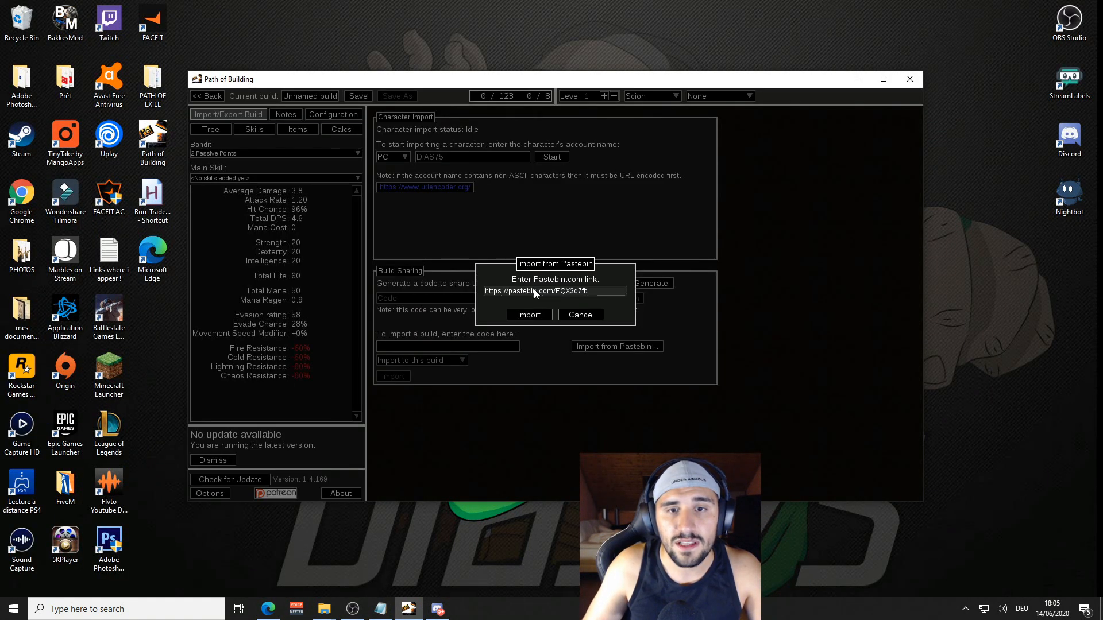
click(528, 315)
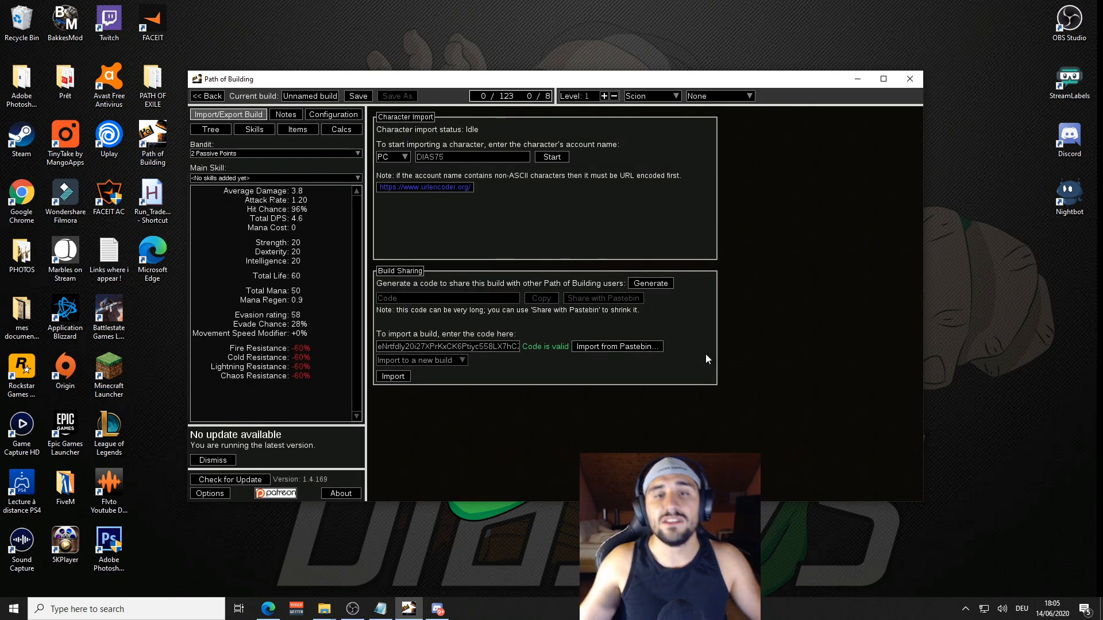
mouse_move(532, 355)
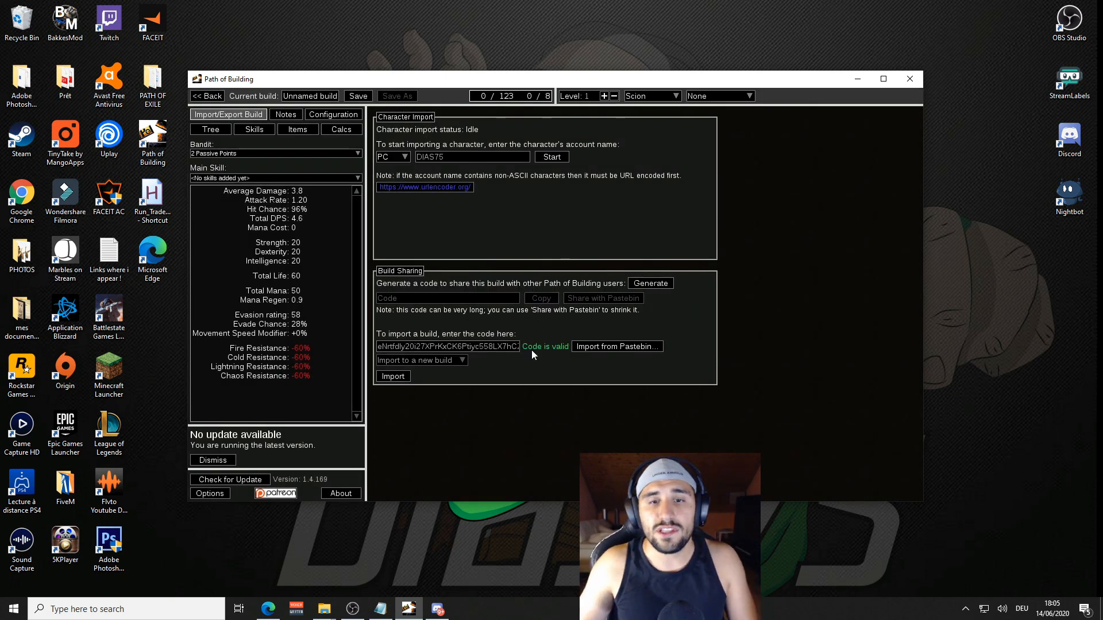
click(393, 377)
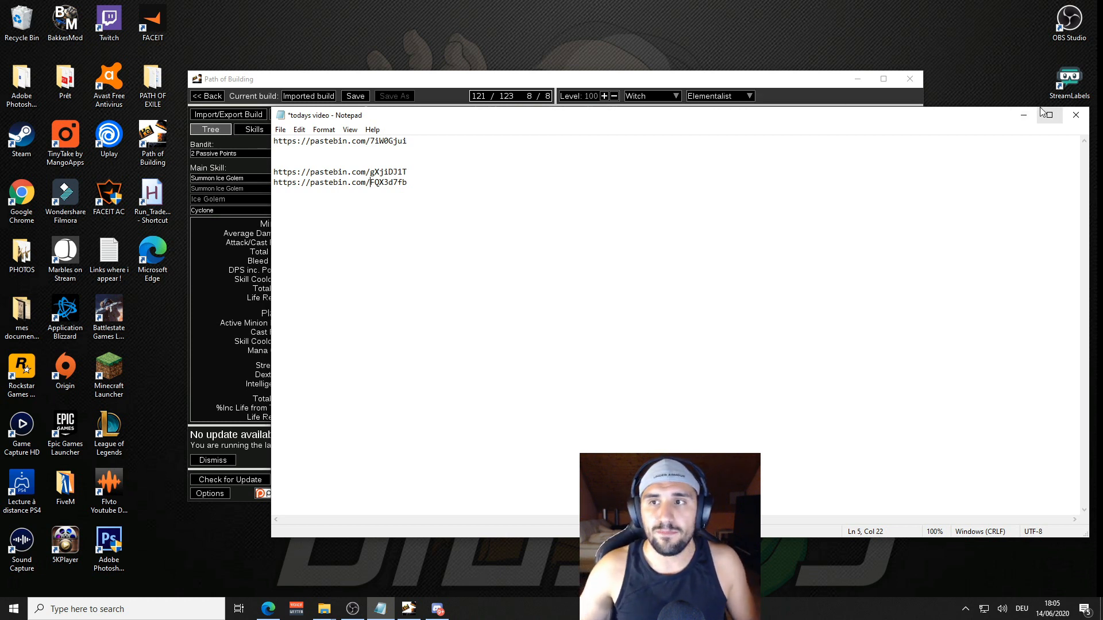
mouse_move(1024, 115)
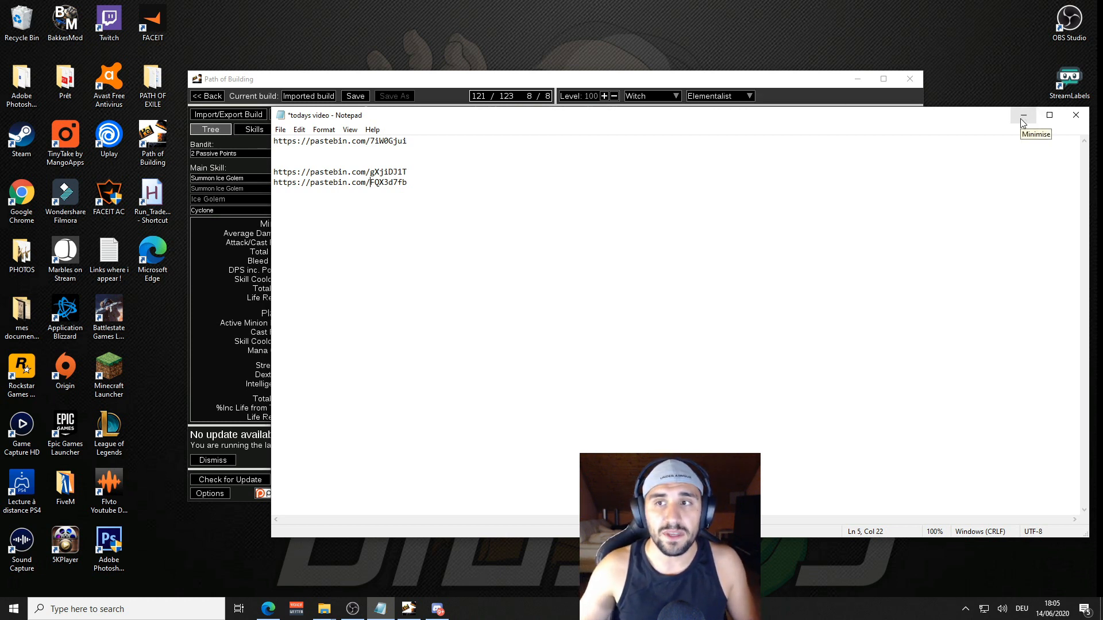
Step: Minimise the Notepad links note to reveal the imported level 100 Elementalist tree
click(1024, 115)
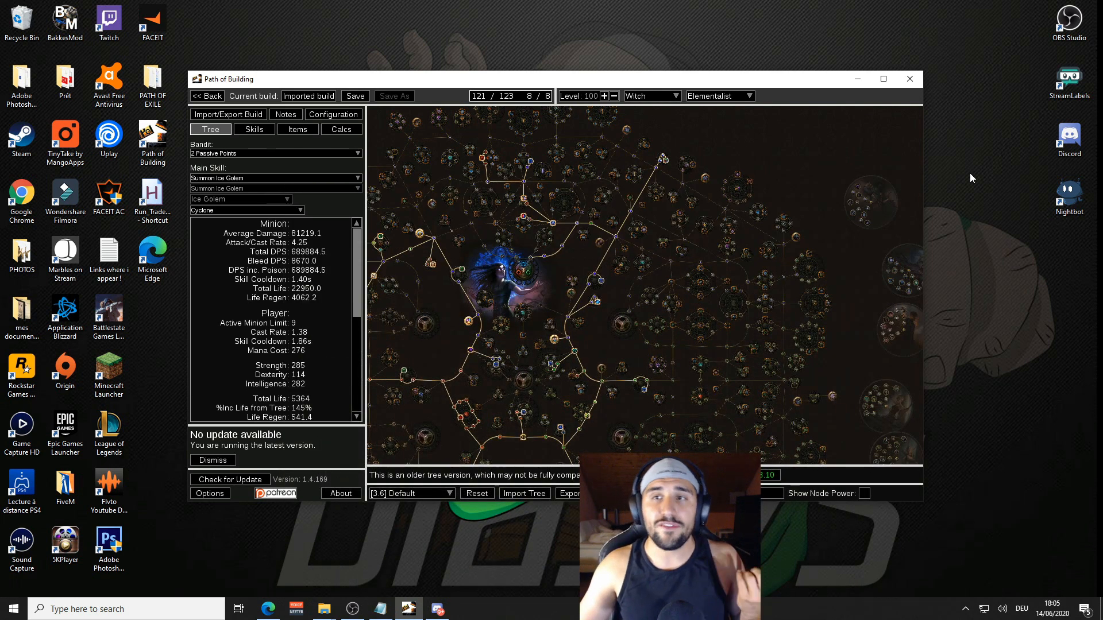